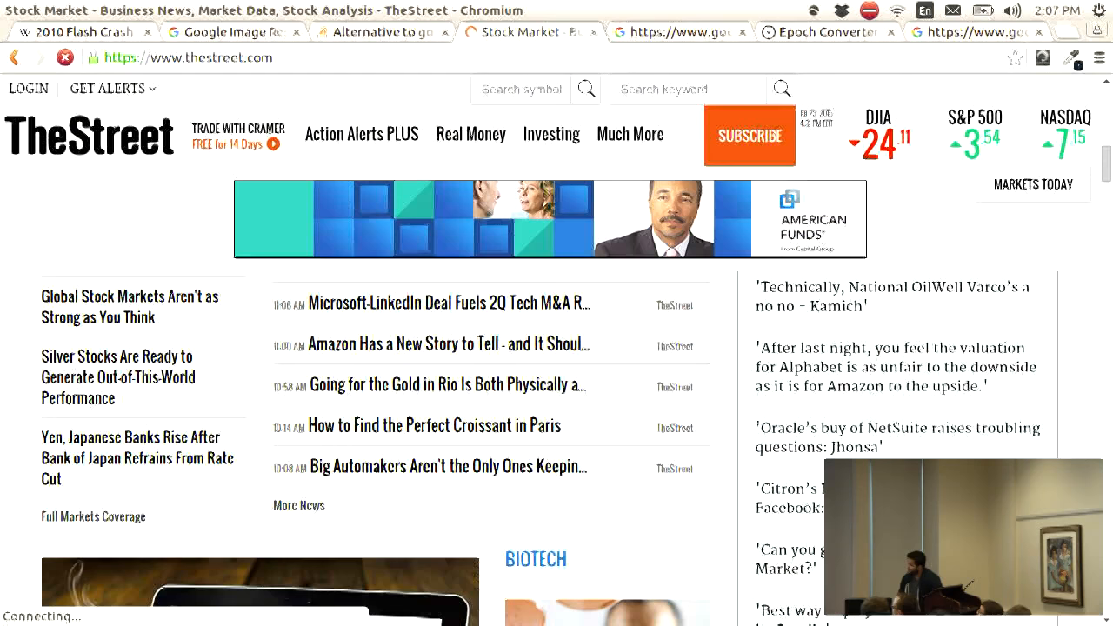
Scroll to the Jim Cramer BUY BUY BUY slide, then bring up the Mad Money Stock Screener page.
scroll(down, 3)
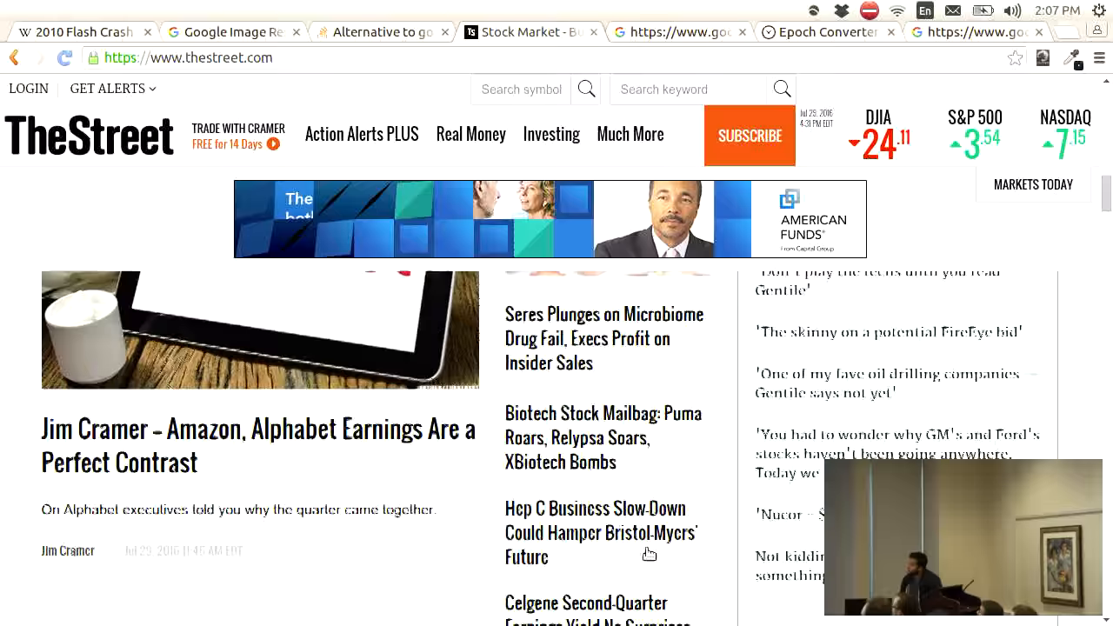
scroll(down, 3)
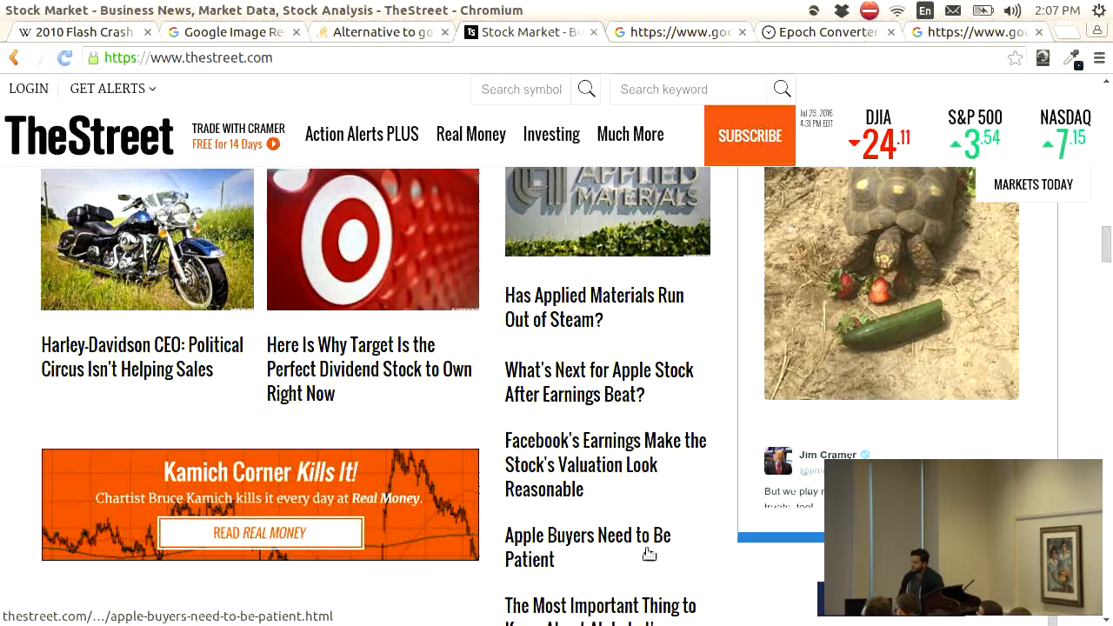
scroll(down, 3)
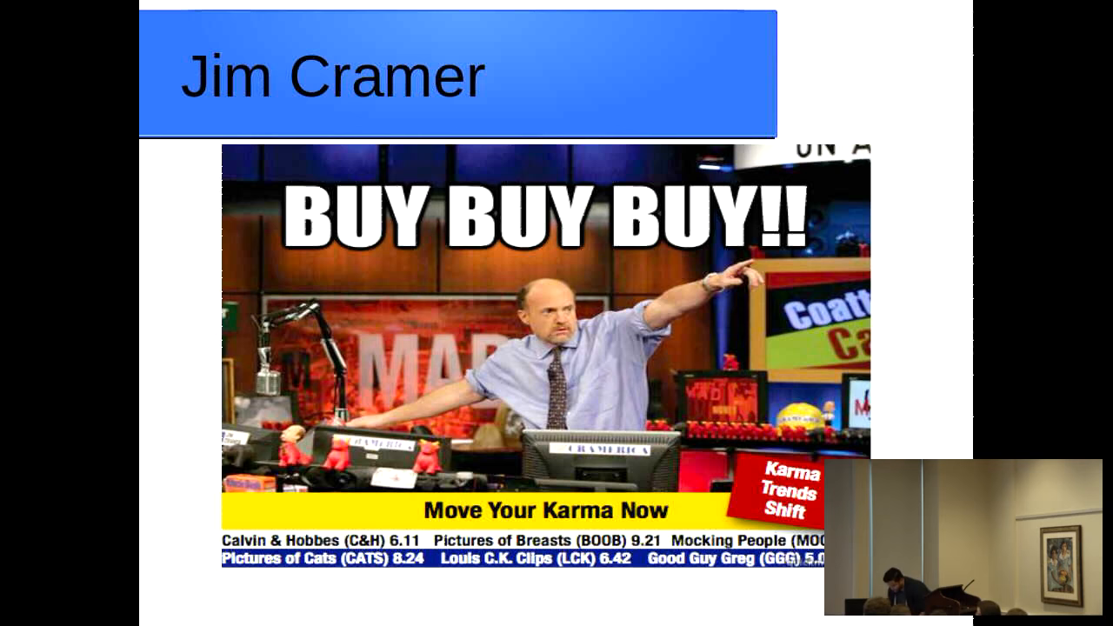
click(526, 33)
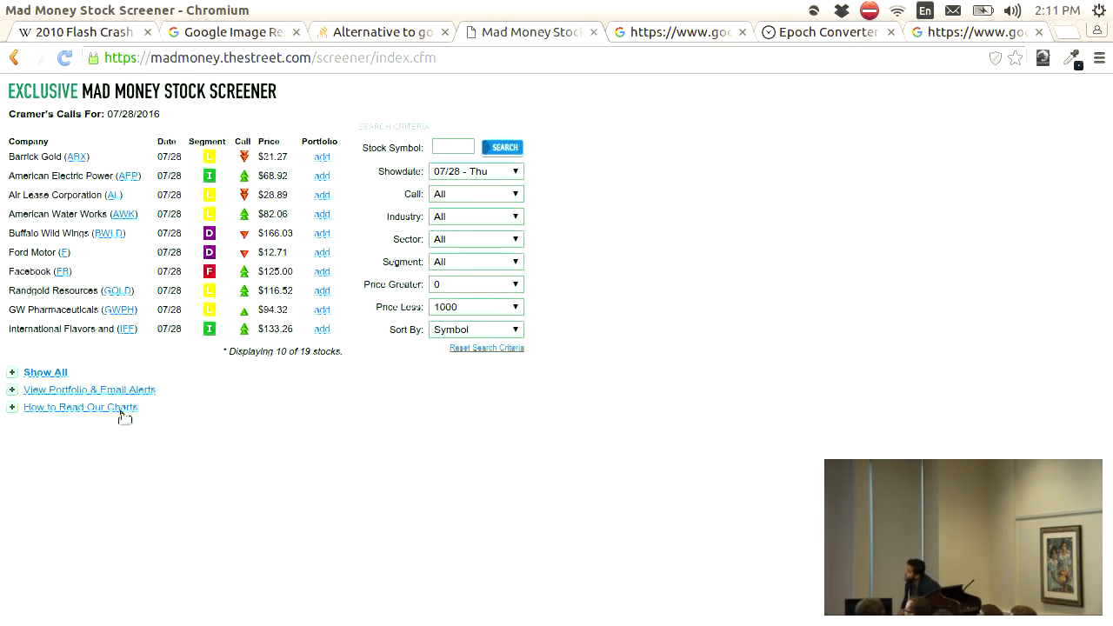
Inspect the screener page to open Chromium DevTools on the Elements panel.
right_click(126, 416)
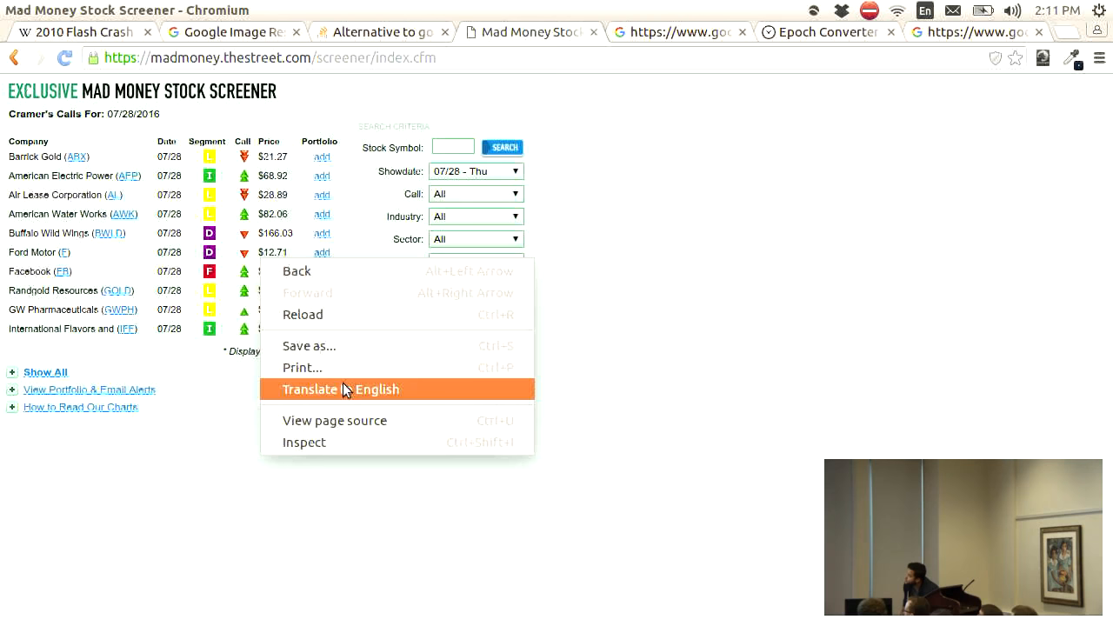
click(304, 442)
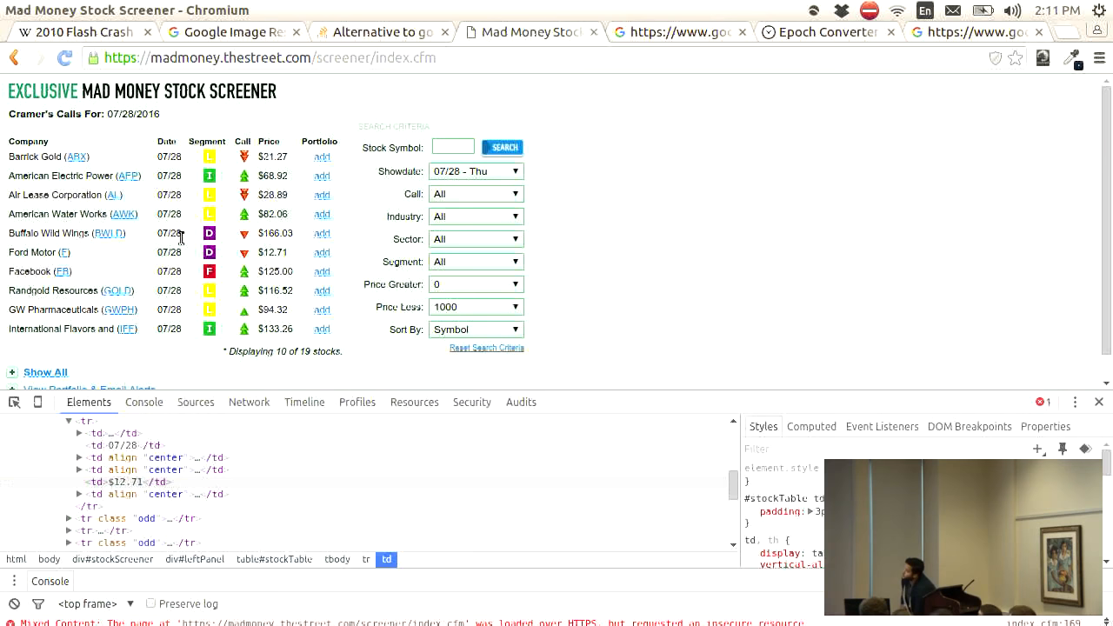
mouse_move(107, 233)
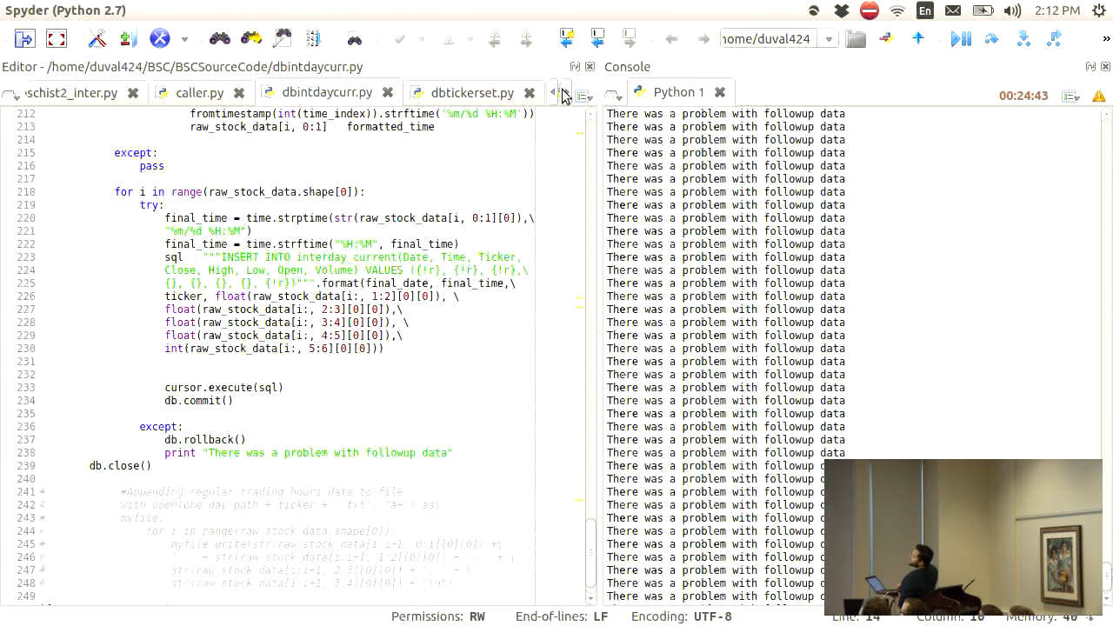
Show dbtickerset.py's filtered_tickers scraping code and scroll through the open file tabs.
click(473, 92)
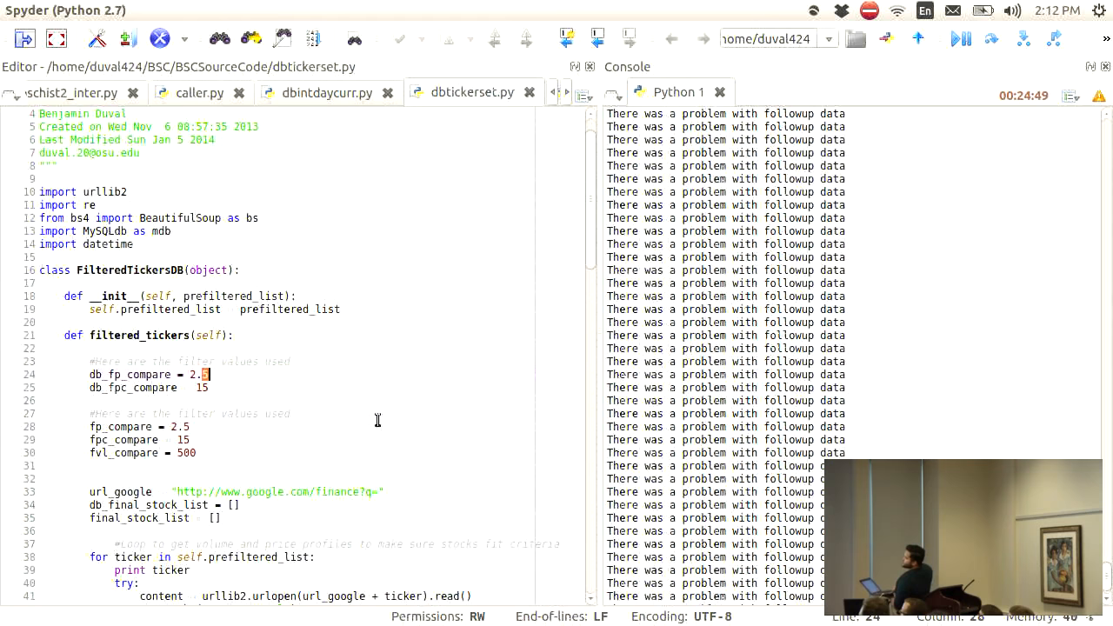
scroll(up, 3)
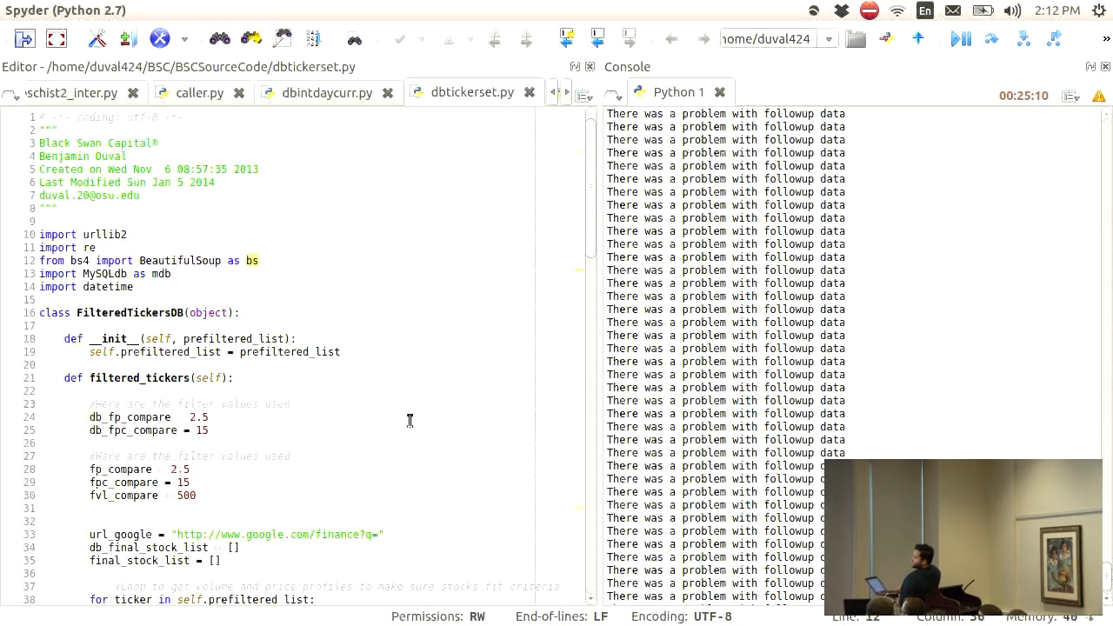
scroll(down, 3)
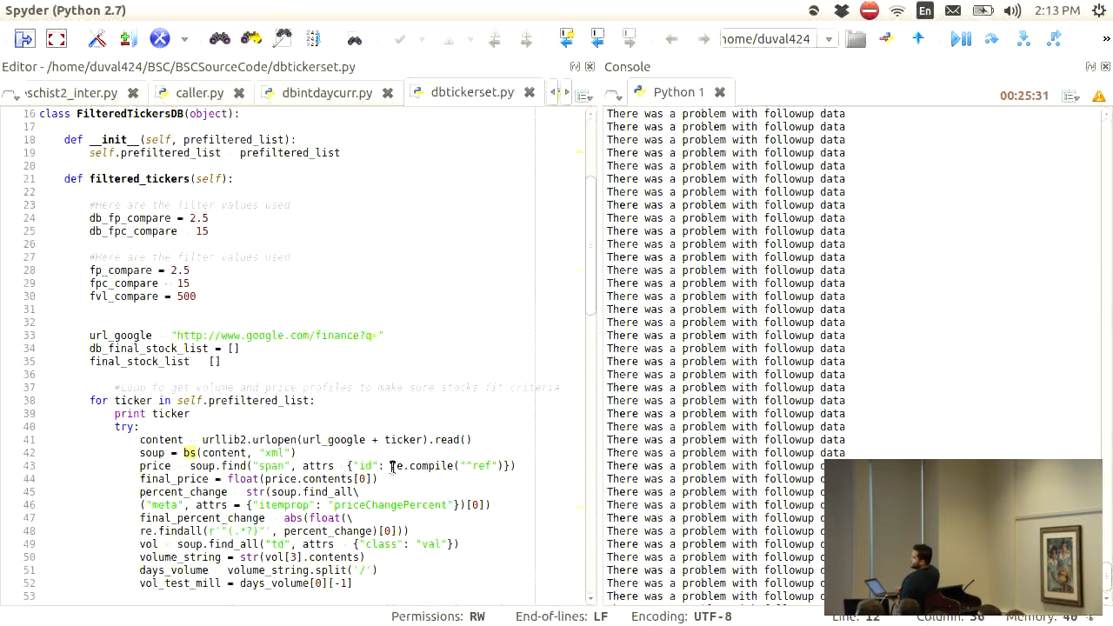
mouse_move(433, 435)
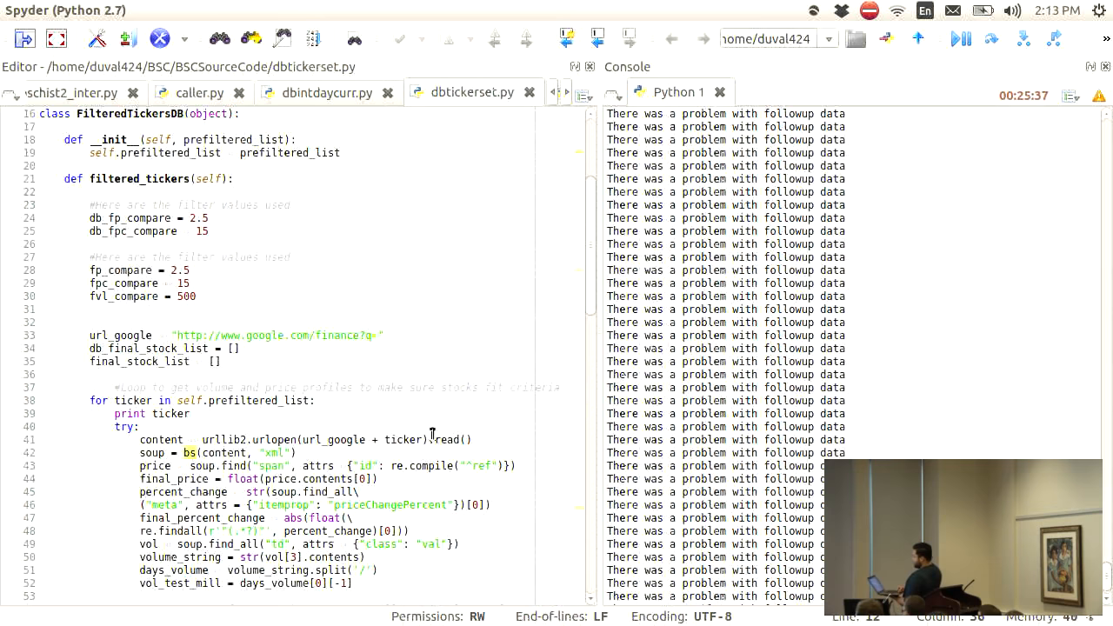
click(561, 93)
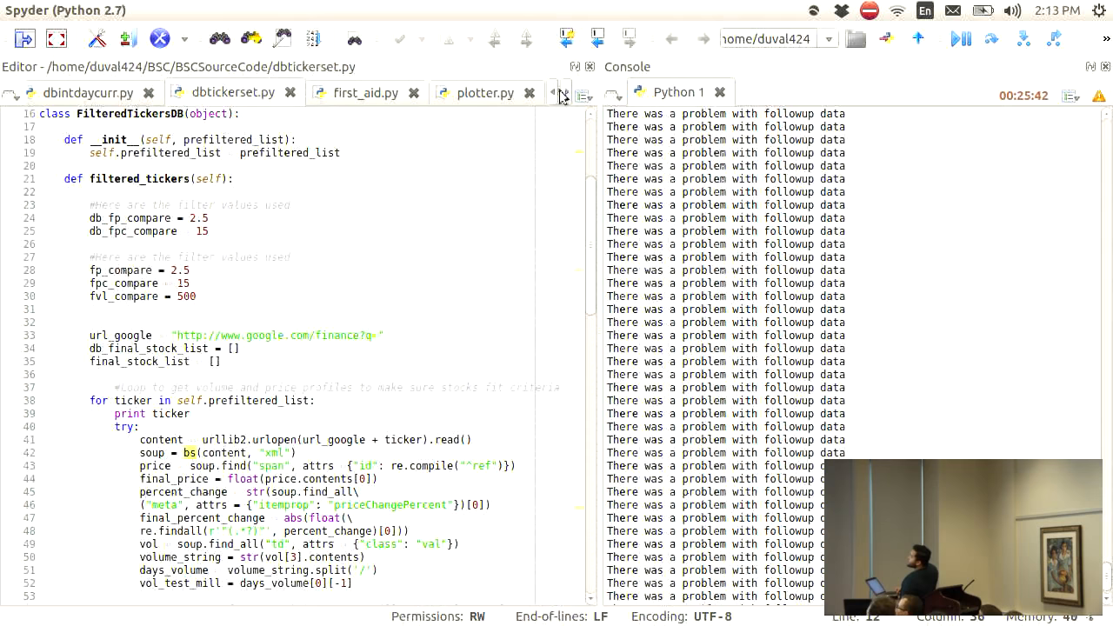
Show first_aid.py's Yahoo/TheStreet scraping code in the editor and scroll up through it.
click(366, 93)
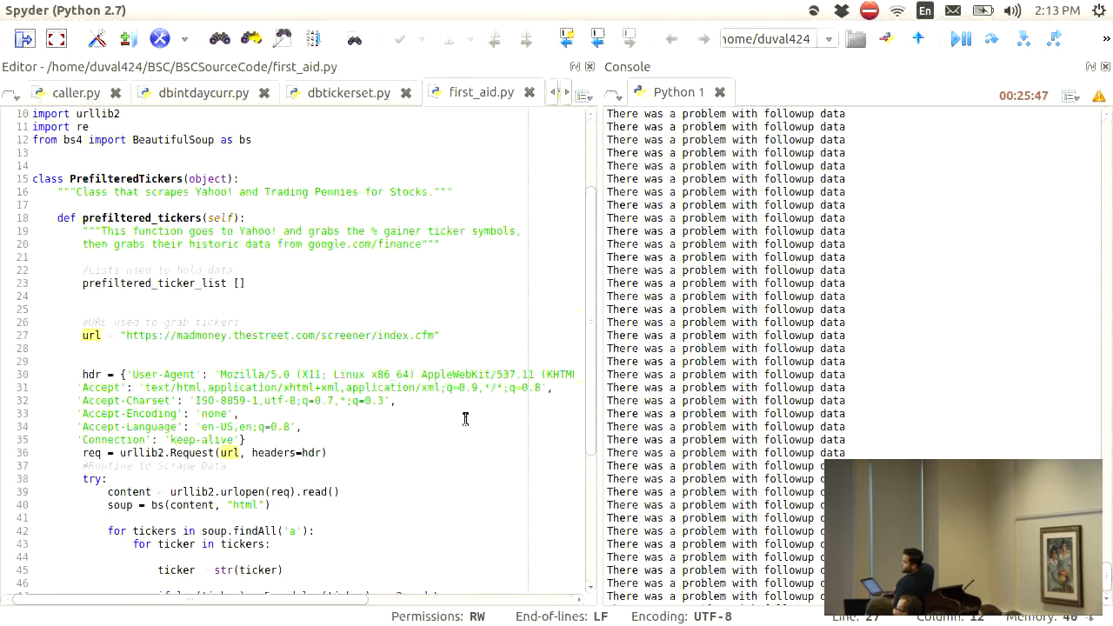
scroll(up, 3)
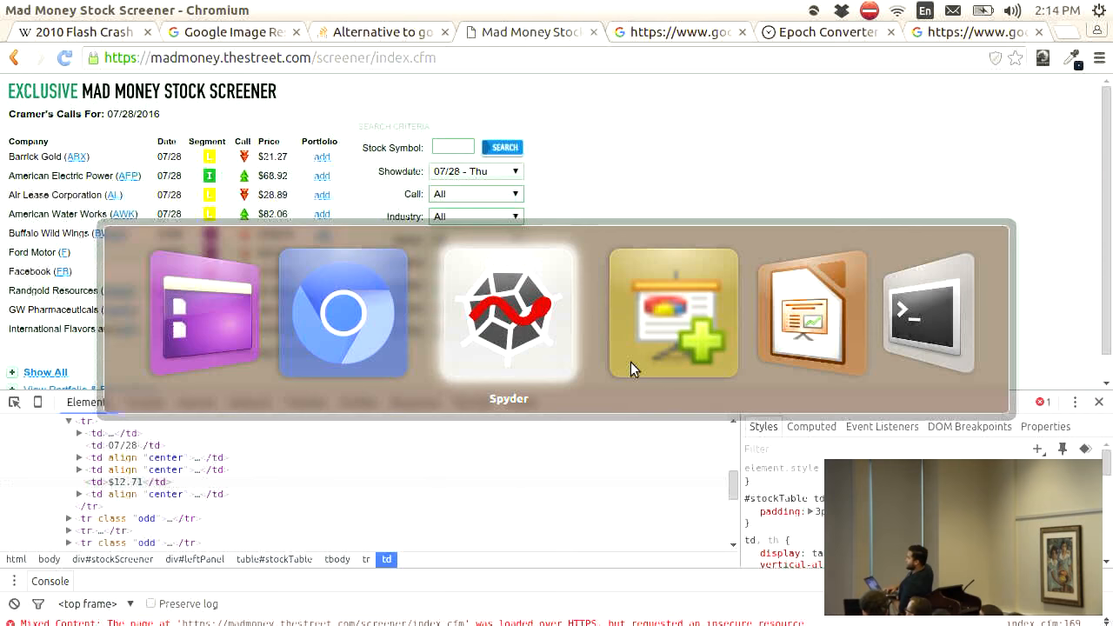
Return to Spyder and scroll up through the first_aid.py code.
click(509, 313)
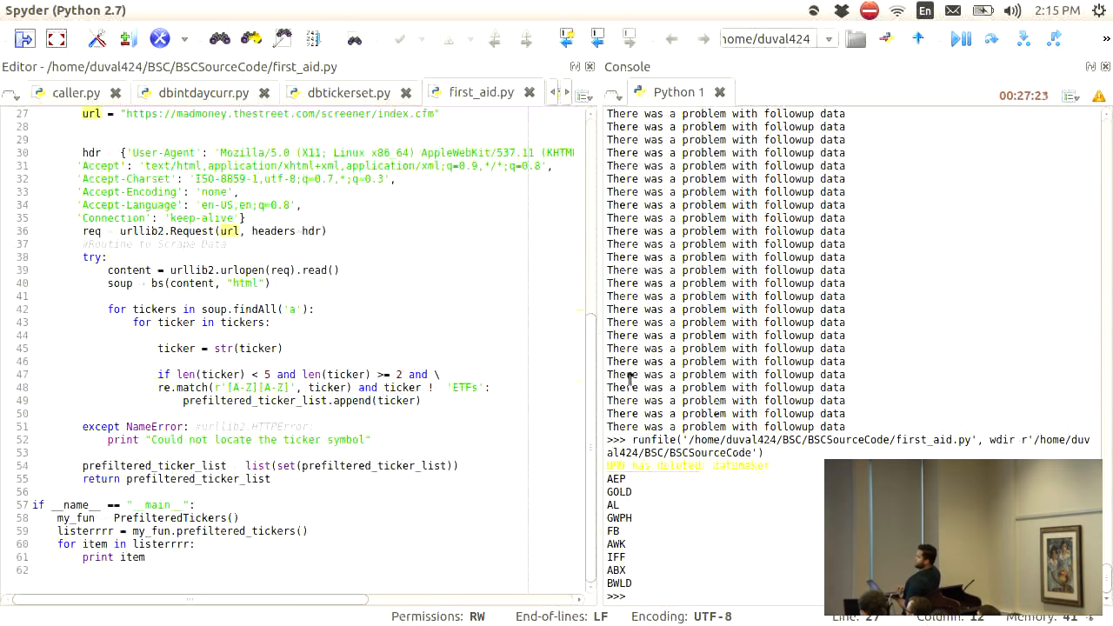
scroll(up, 3)
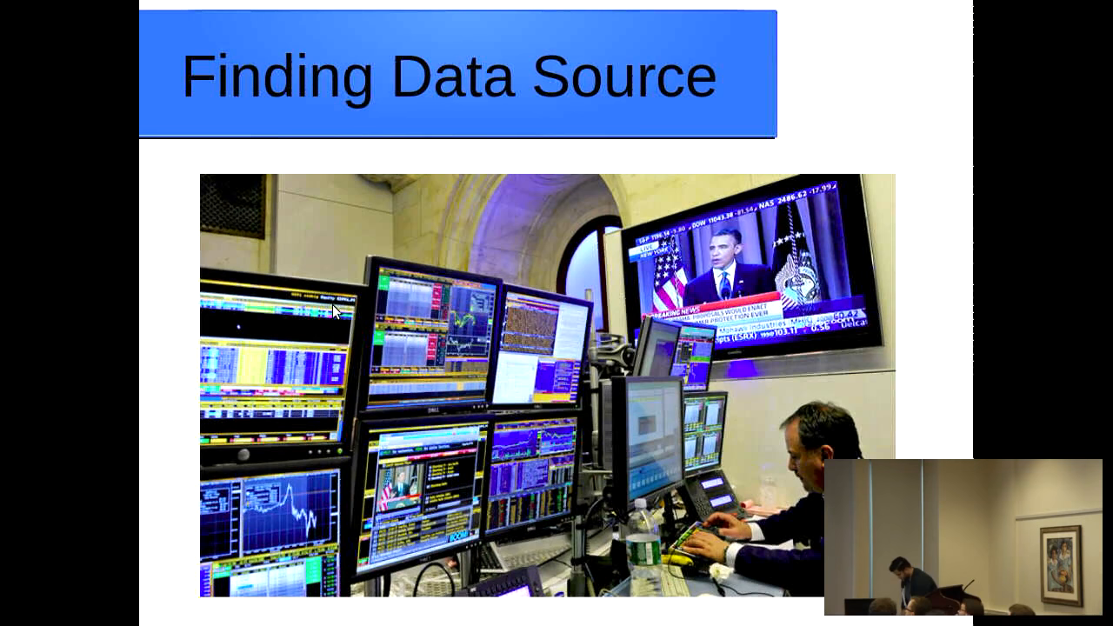
mouse_move(335, 313)
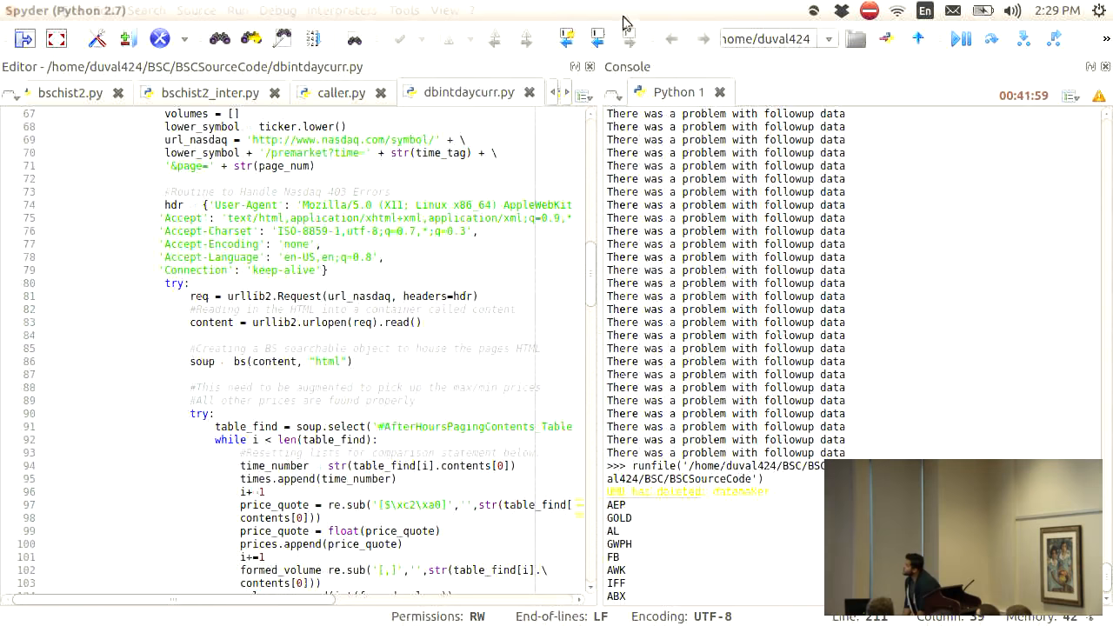
scroll(up, 3)
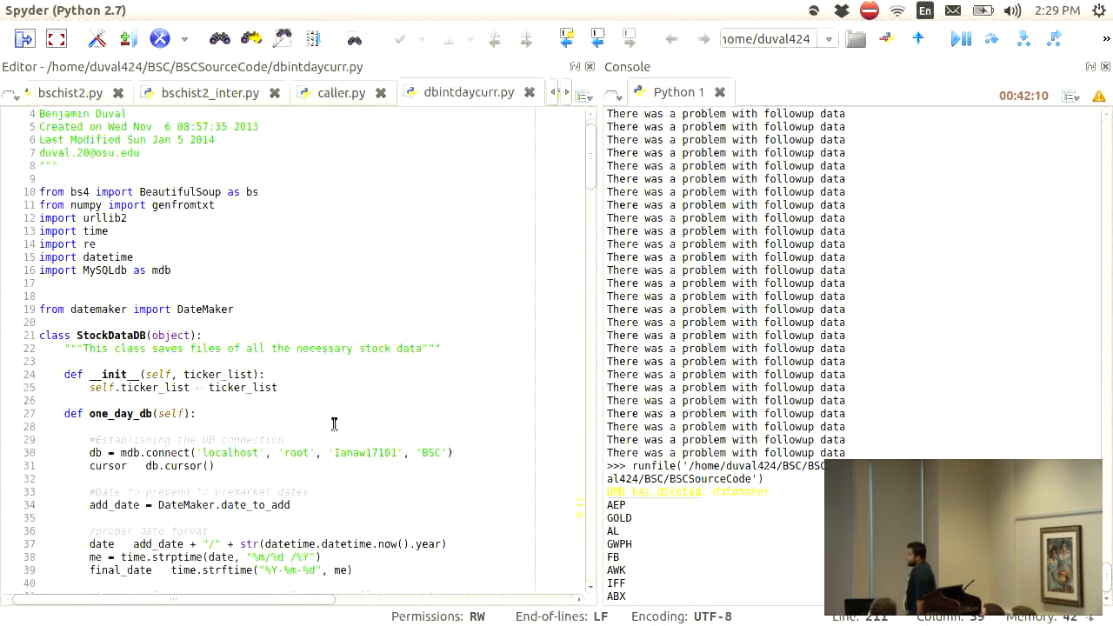
scroll(up, 3)
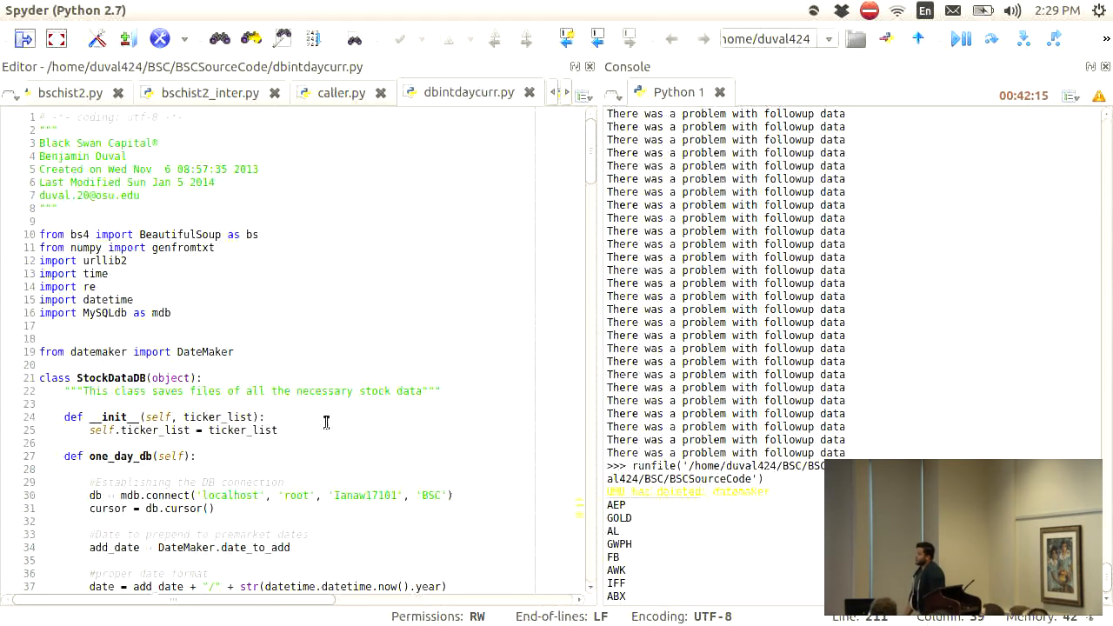
scroll(down, 3)
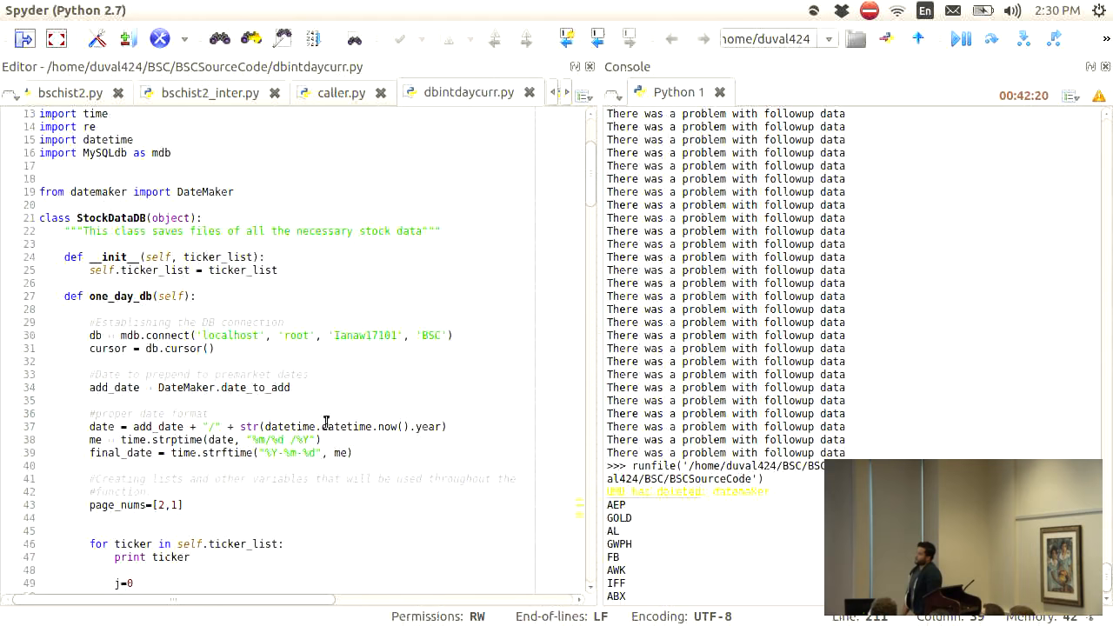
scroll(down, 3)
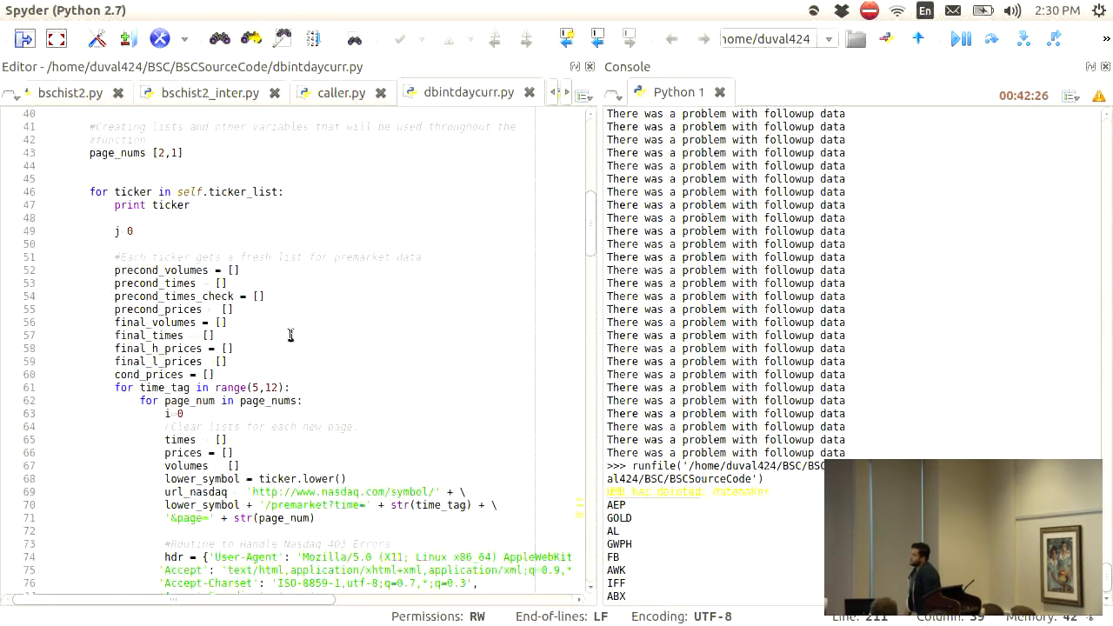
scroll(down, 3)
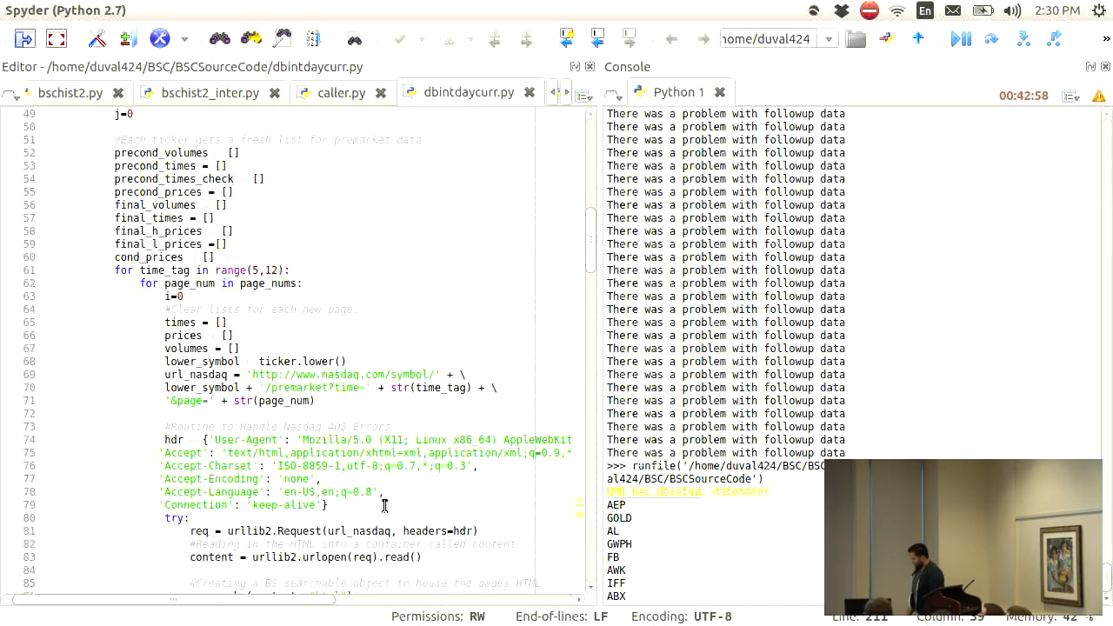
scroll(down, 3)
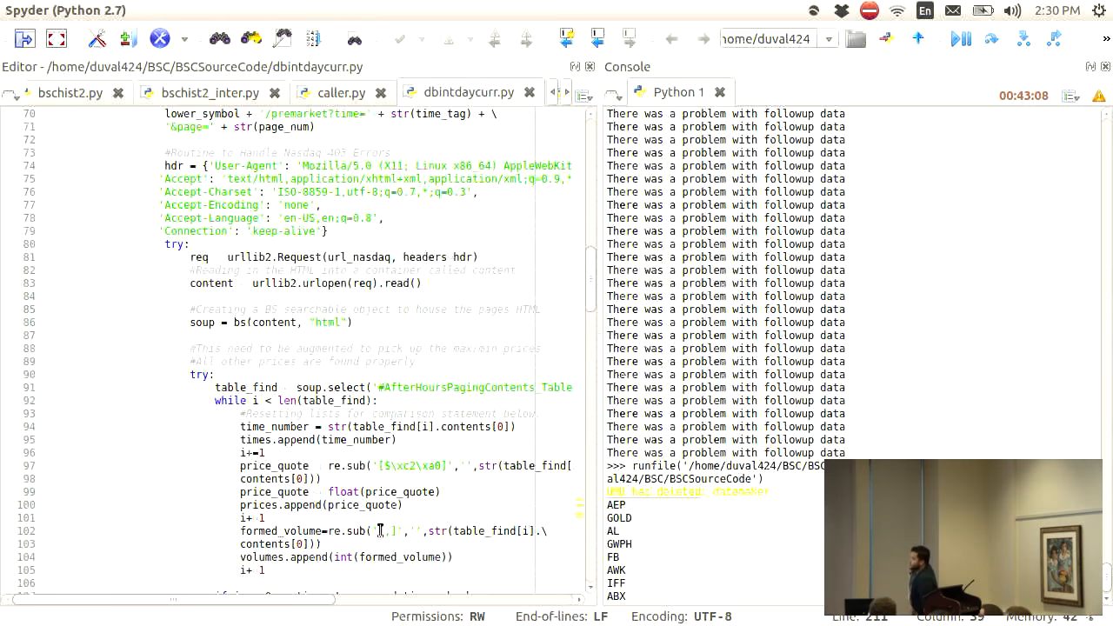
scroll(down, 3)
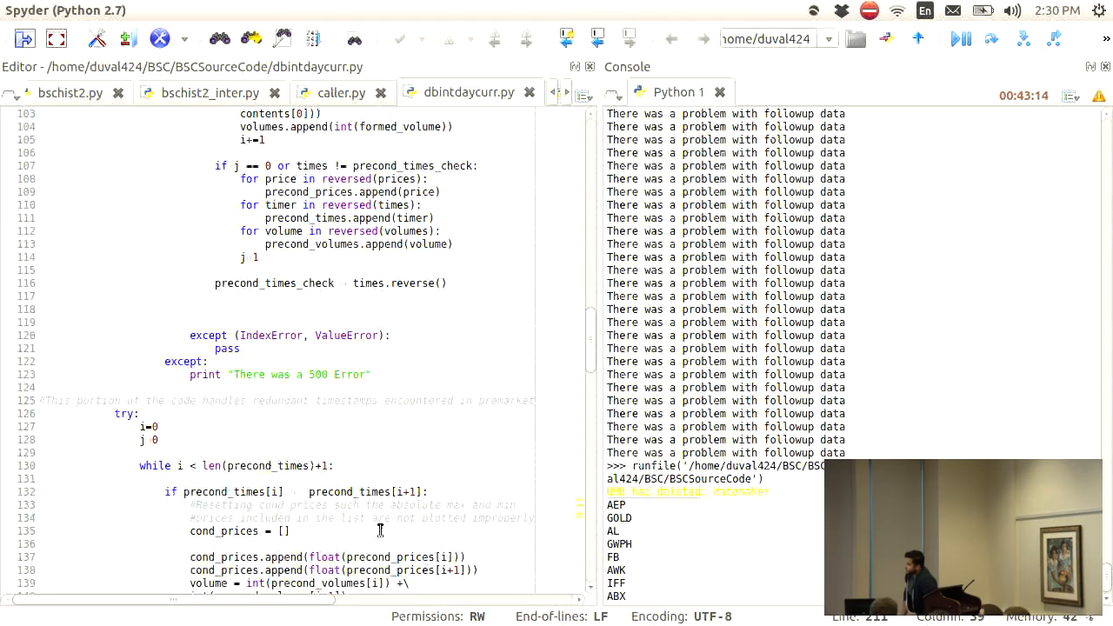
scroll(down, 3)
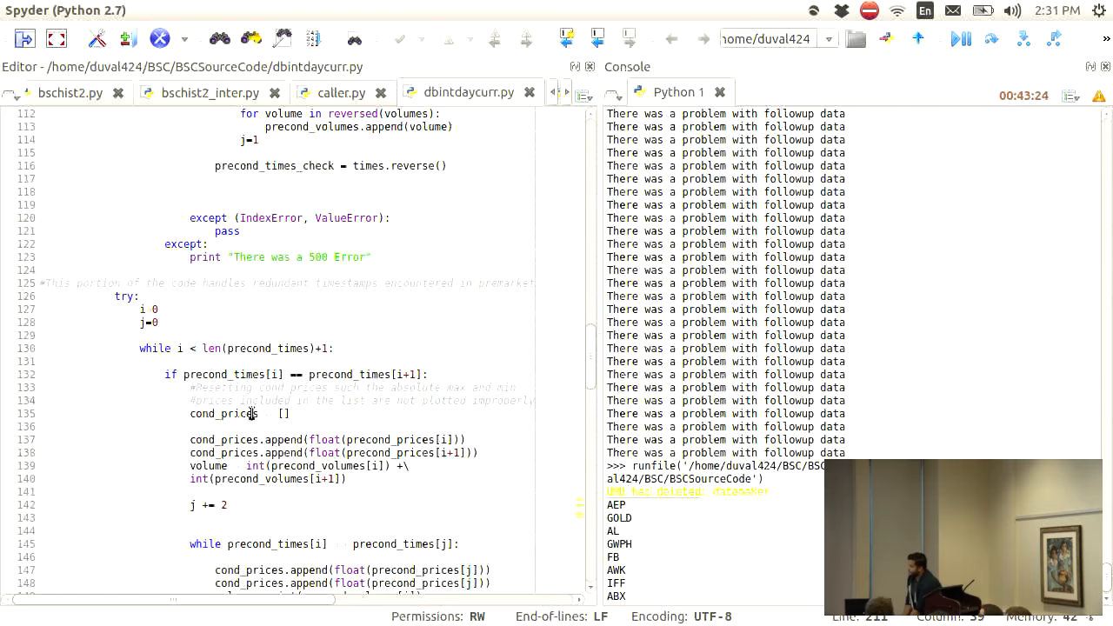
scroll(down, 3)
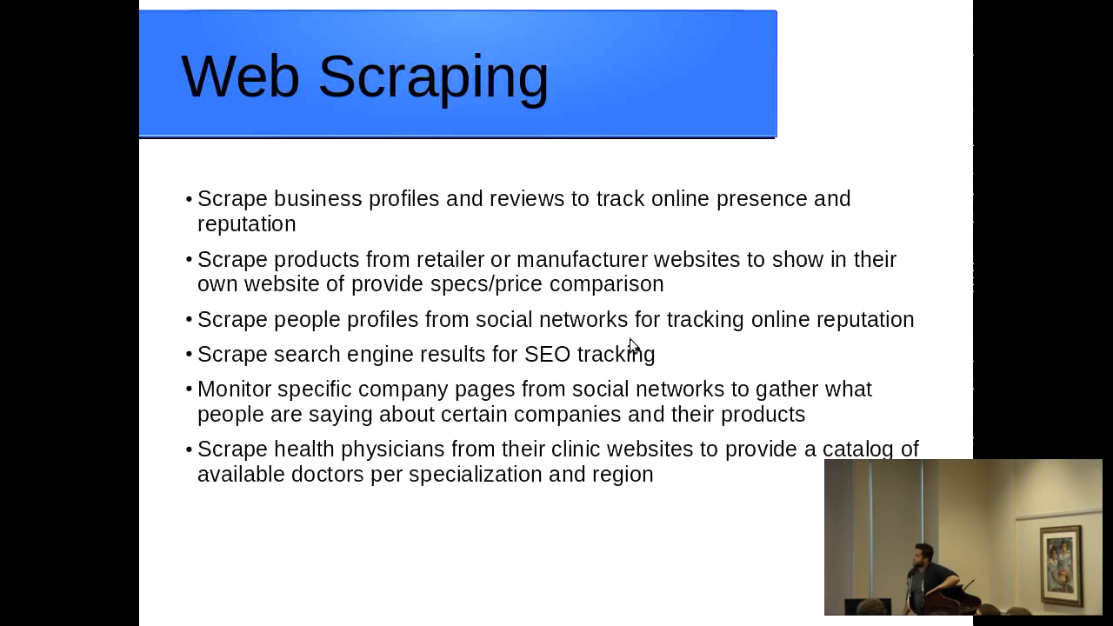
mouse_move(734, 468)
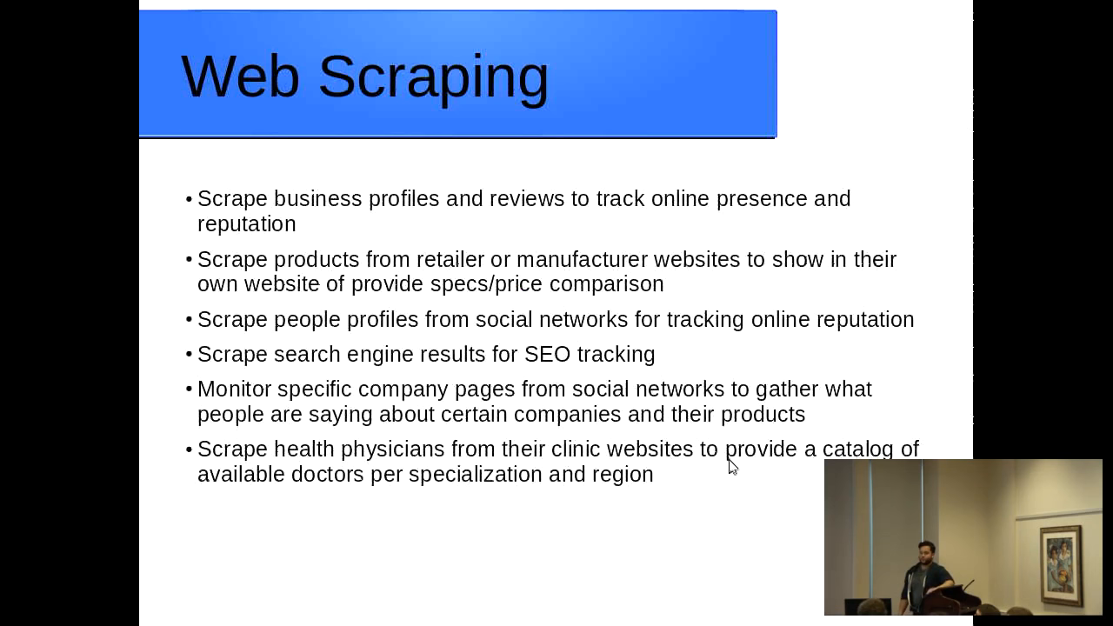
mouse_move(731, 451)
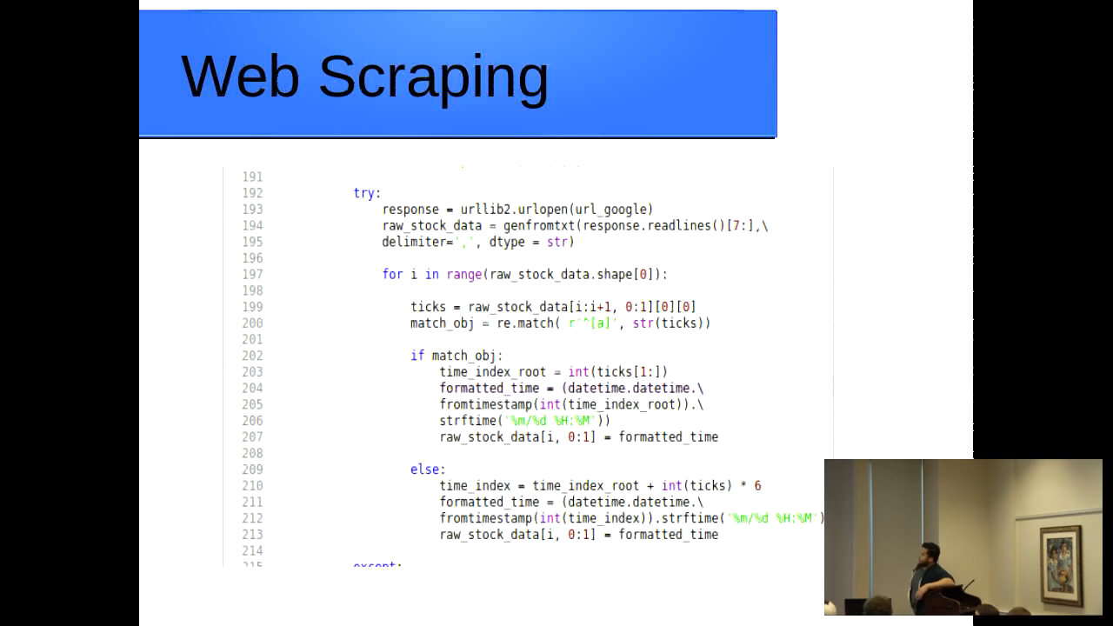
mouse_move(646, 209)
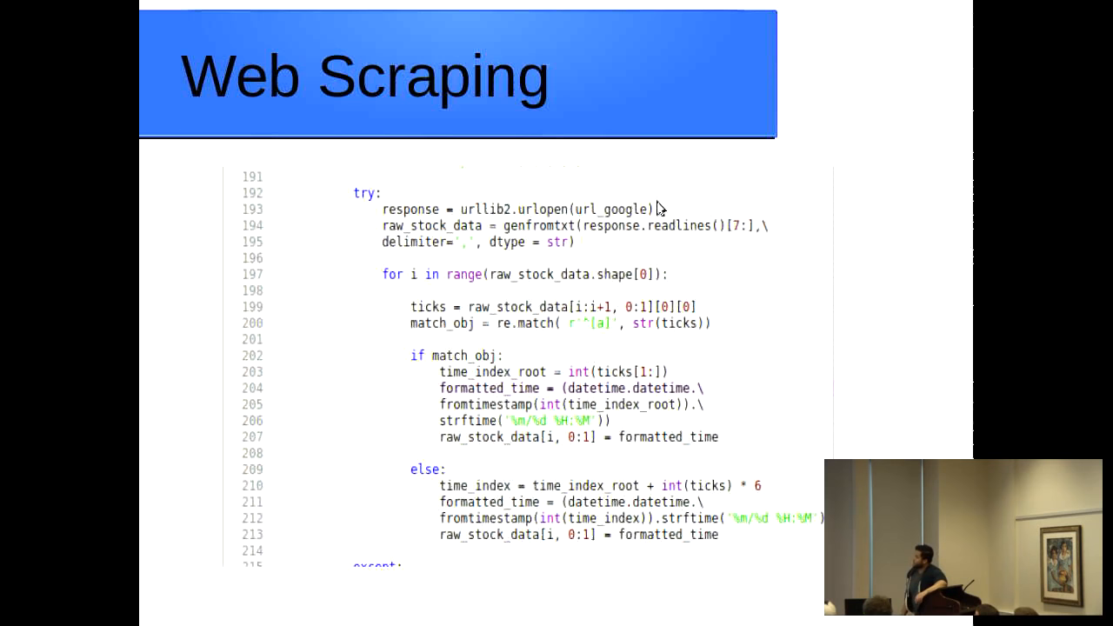
mouse_move(753, 247)
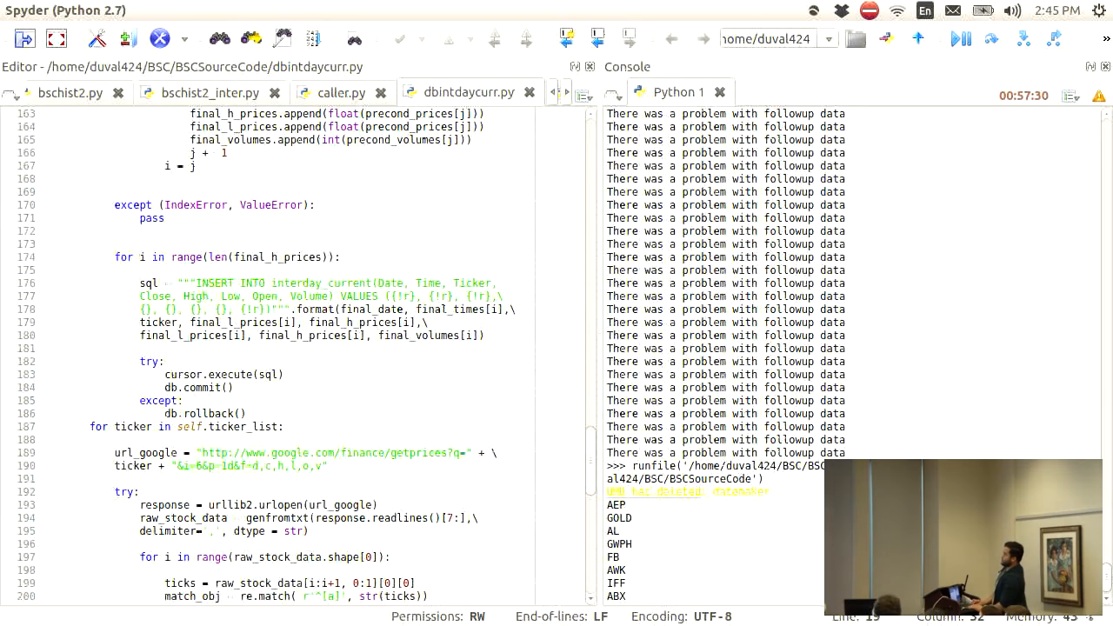
drag(139, 282, 487, 335)
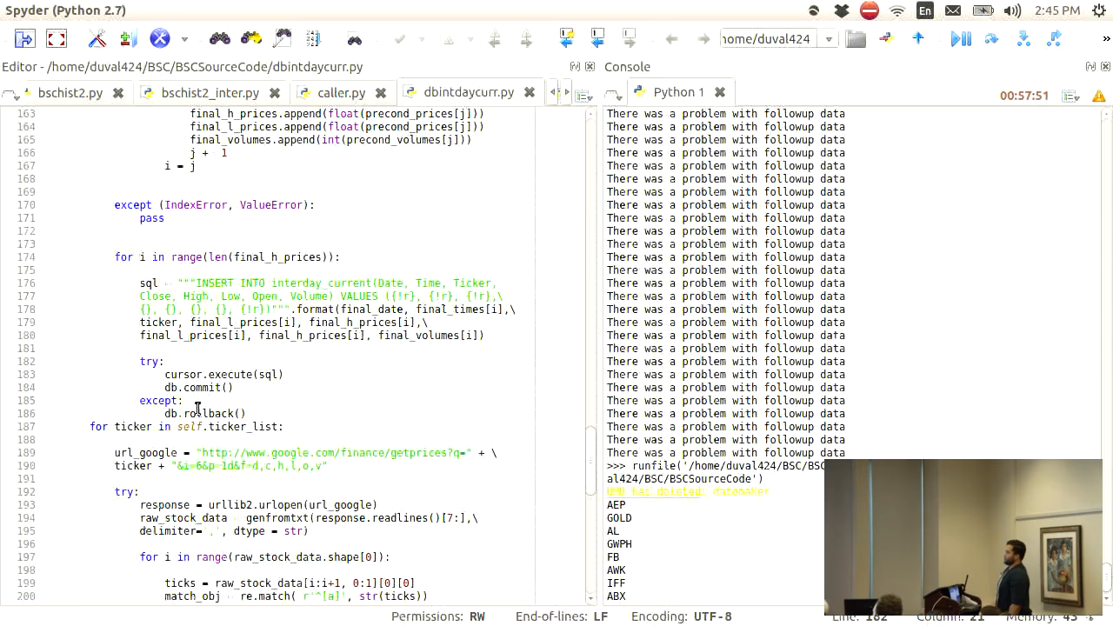
scroll(up, 3)
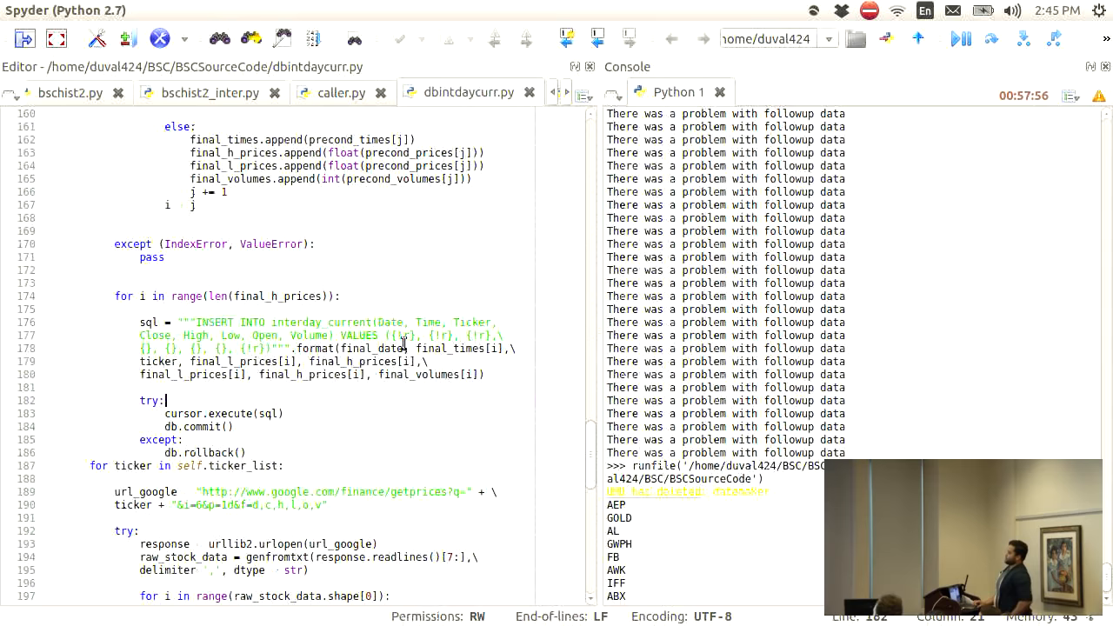
scroll(up, 3)
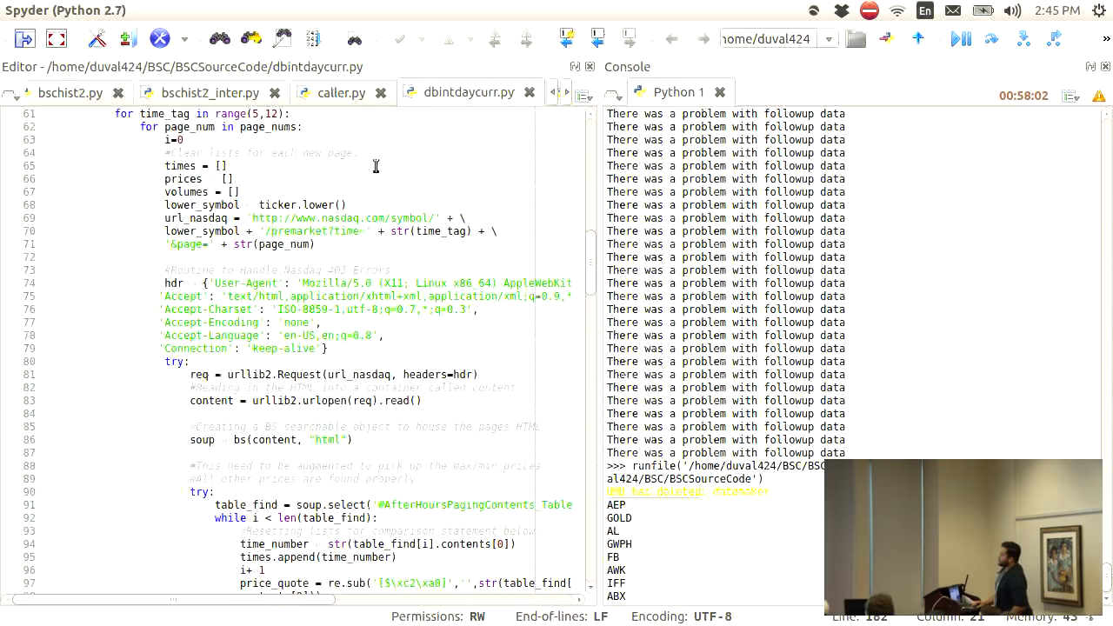
scroll(up, 3)
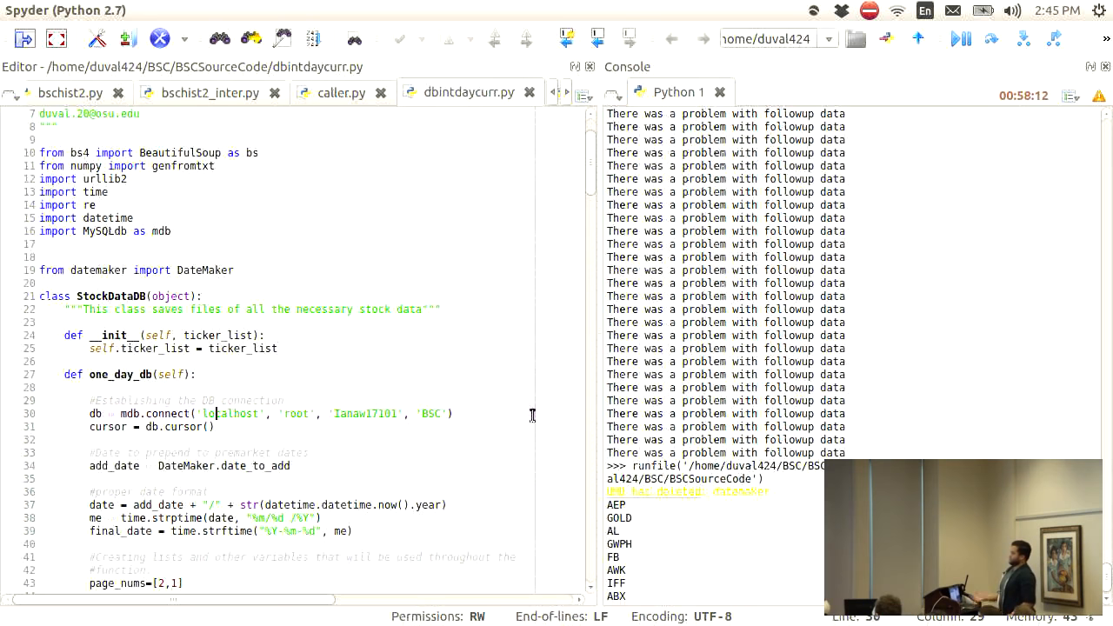
double_click(233, 413)
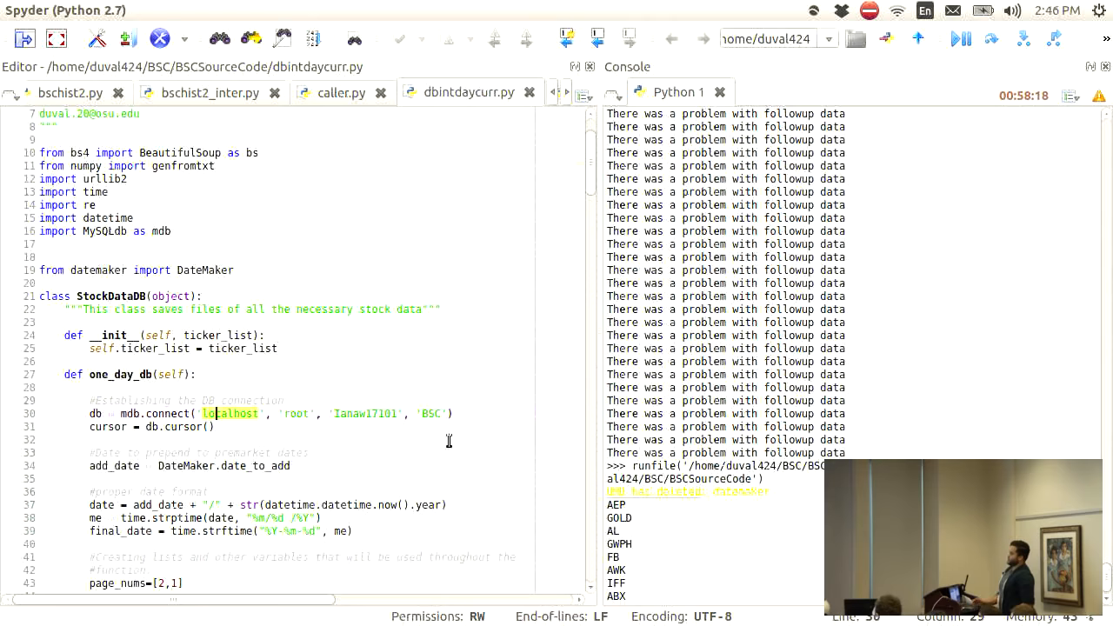
scroll(down, 3)
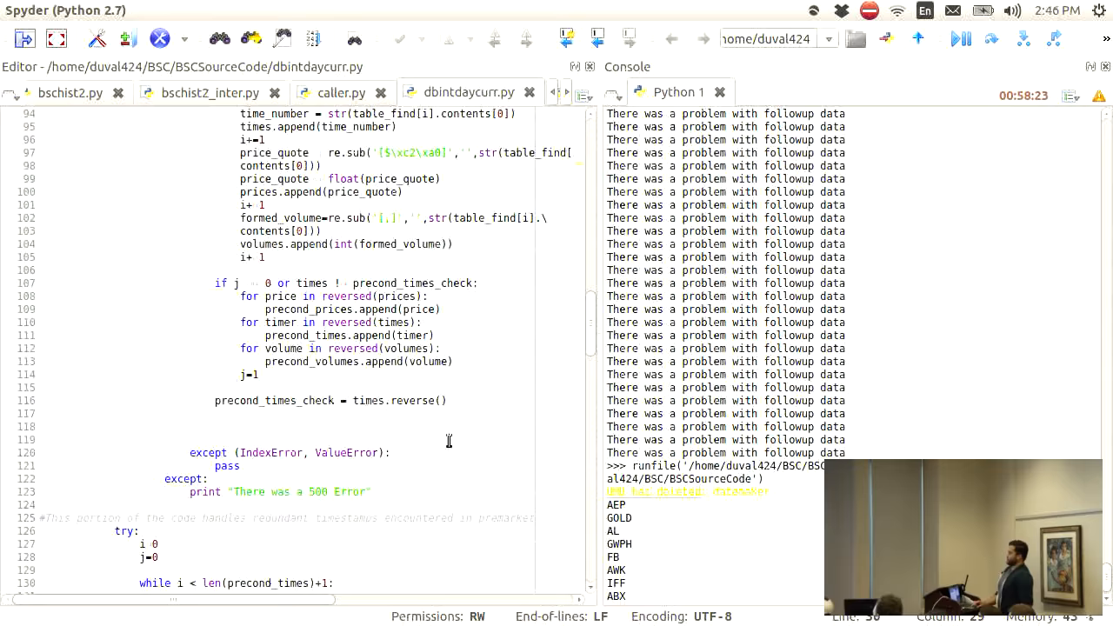
scroll(down, 3)
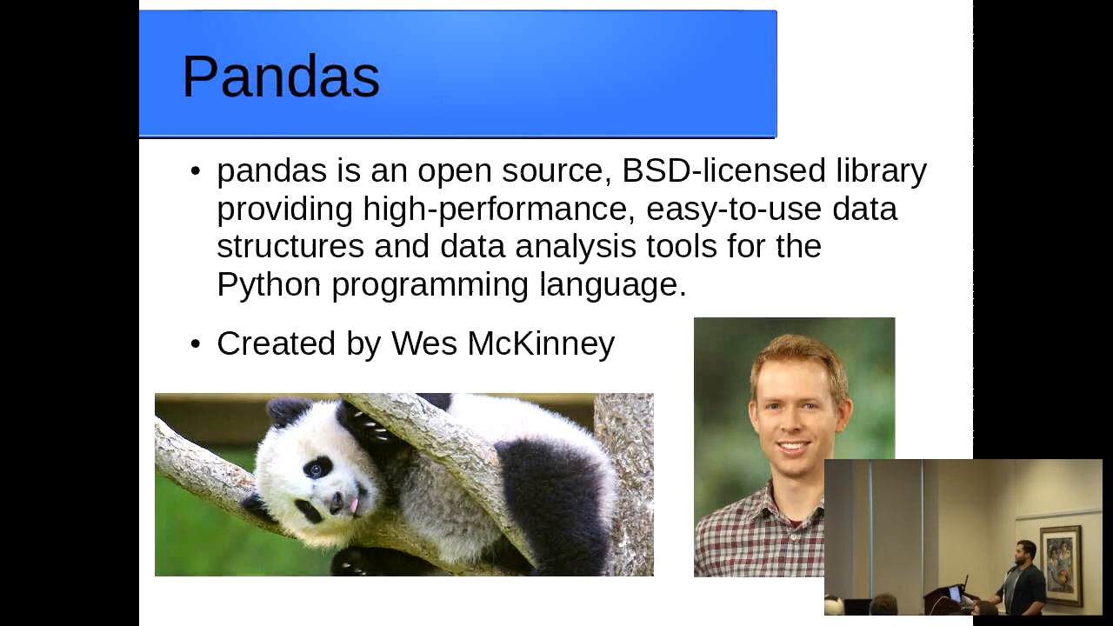
mouse_move(848, 453)
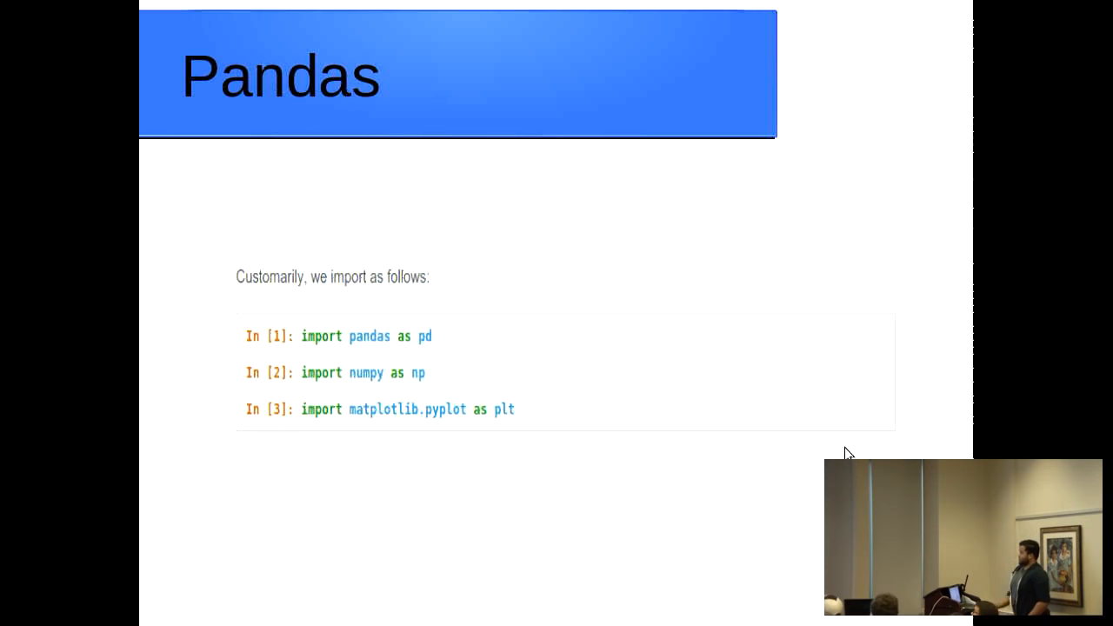
mouse_move(451, 342)
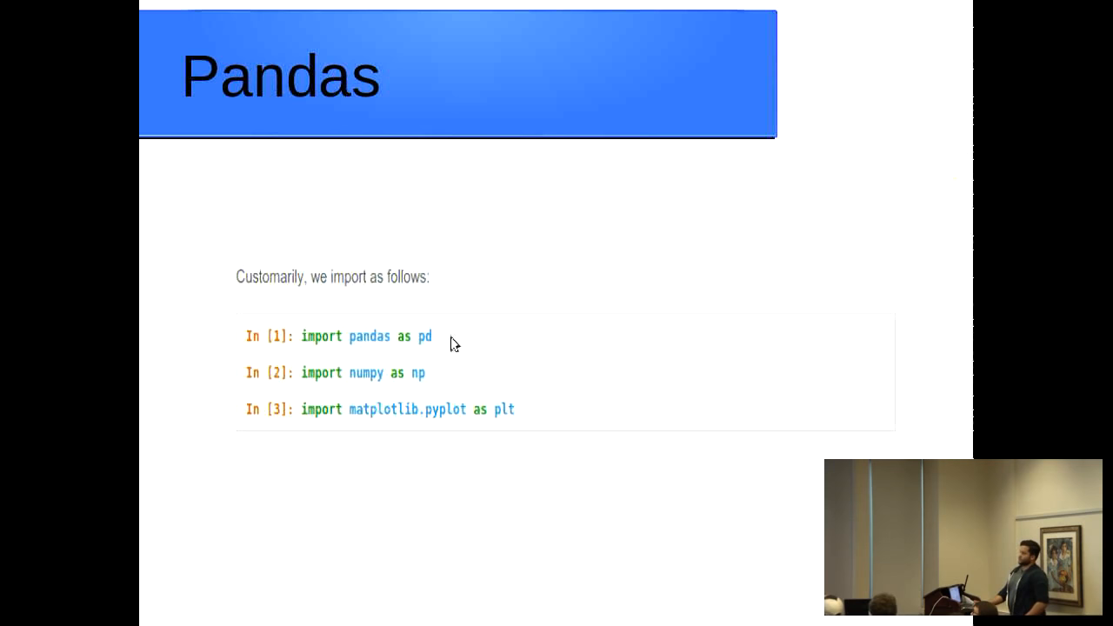
mouse_move(415, 471)
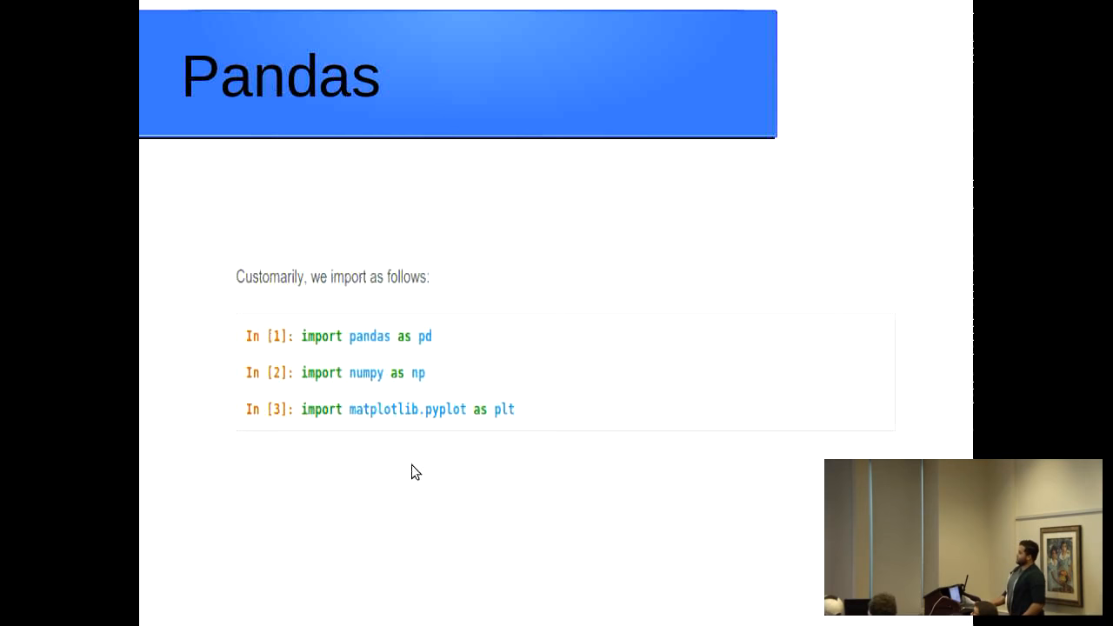
Scroll to the slide creating a DataFrame from a numpy array with columns A–D.
scroll(down, 3)
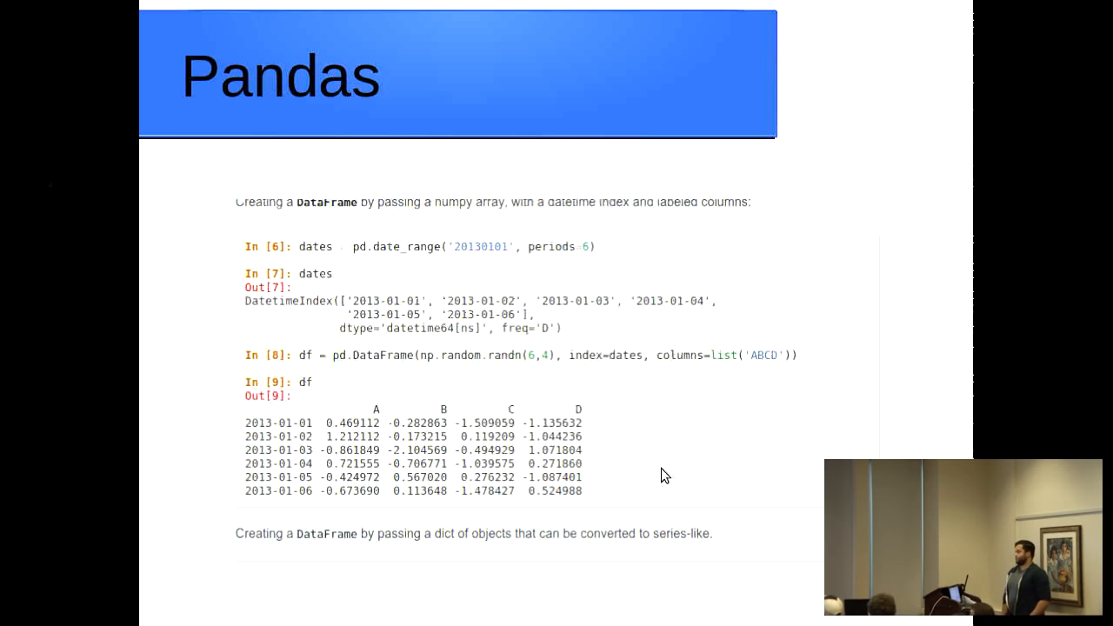
mouse_move(277, 425)
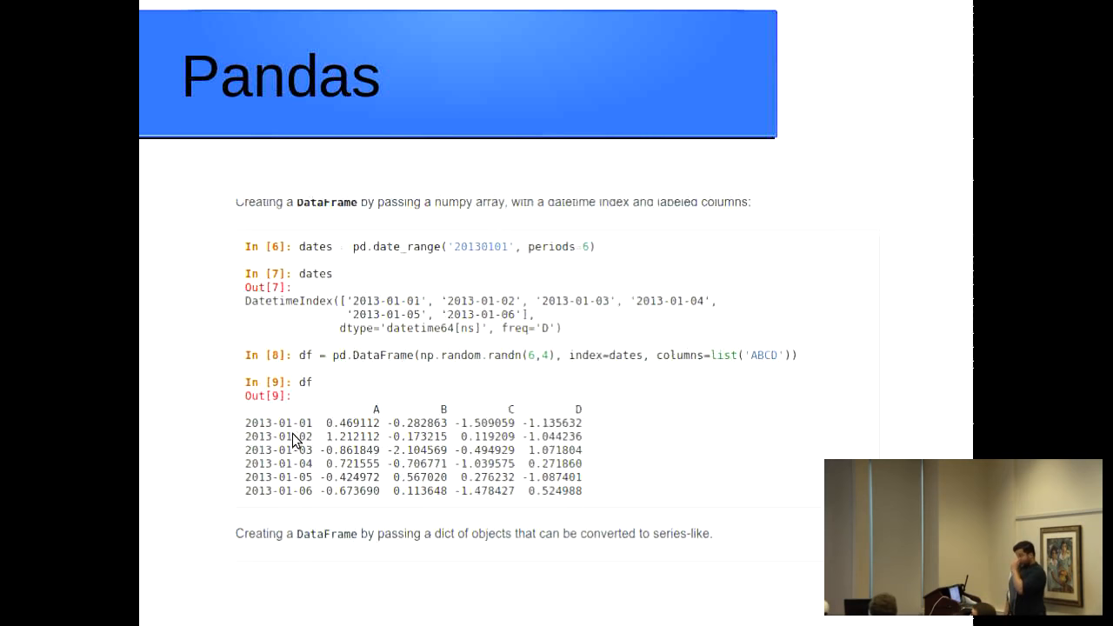
mouse_move(370, 424)
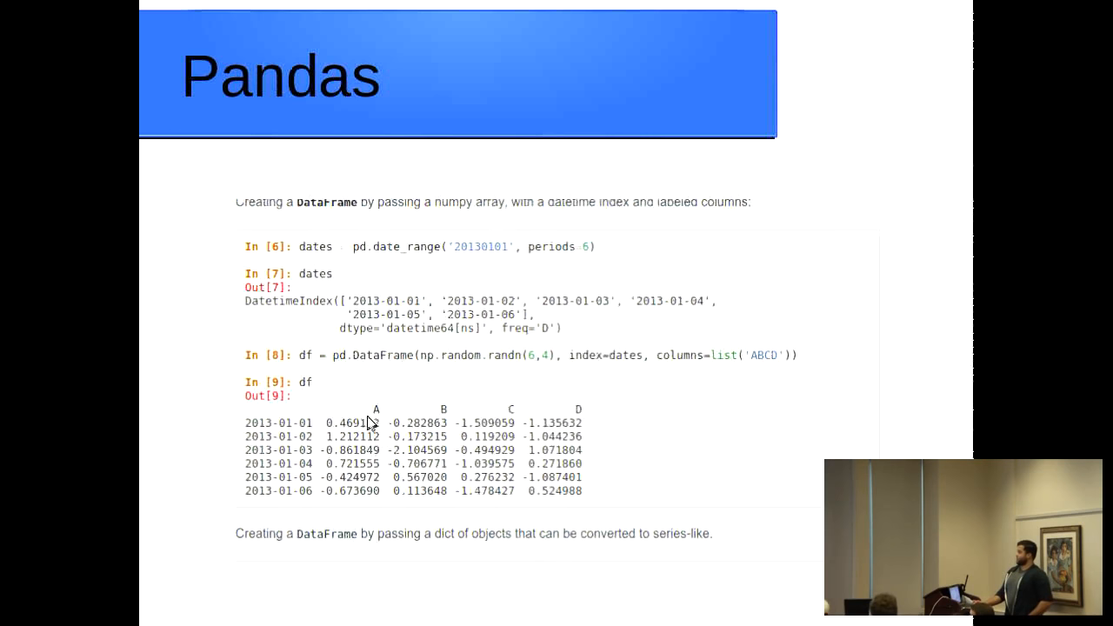
mouse_move(395, 329)
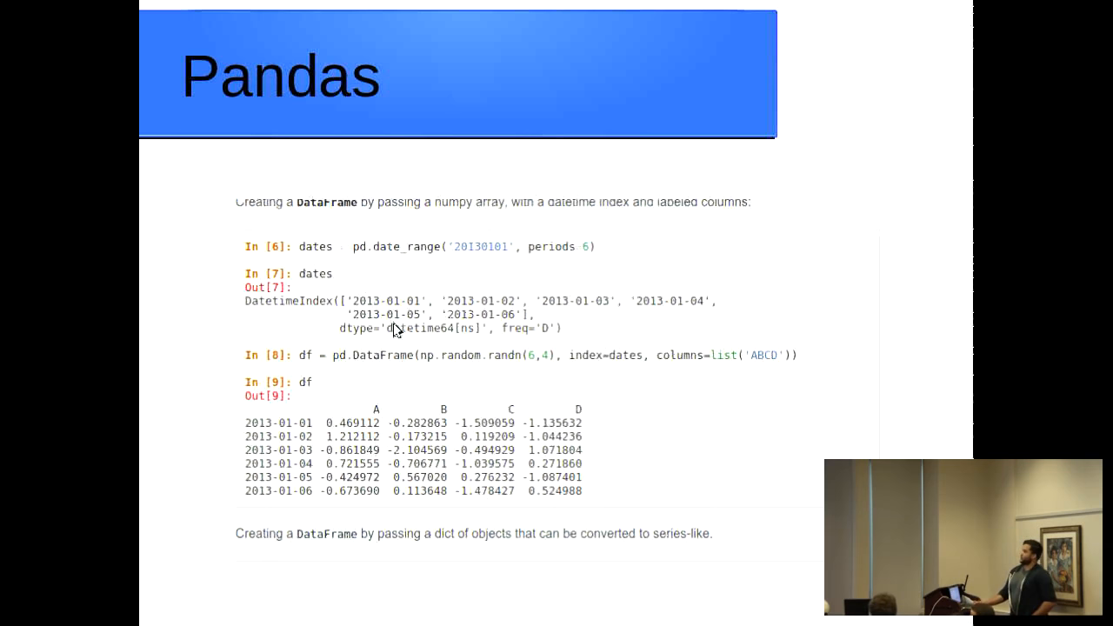
mouse_move(375, 359)
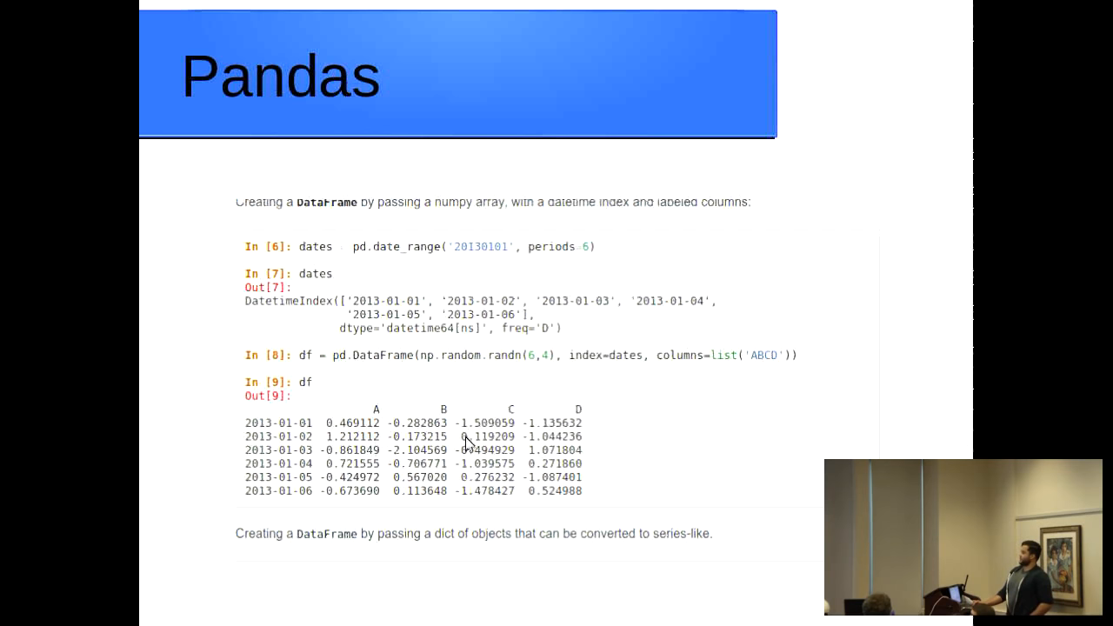
mouse_move(827, 402)
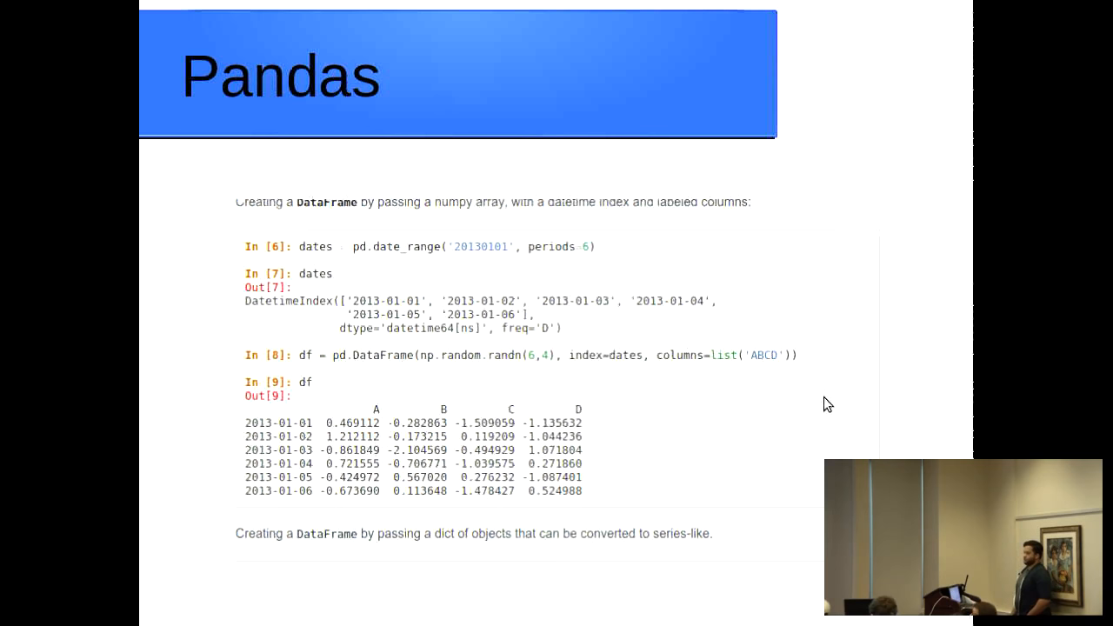
mouse_move(596, 506)
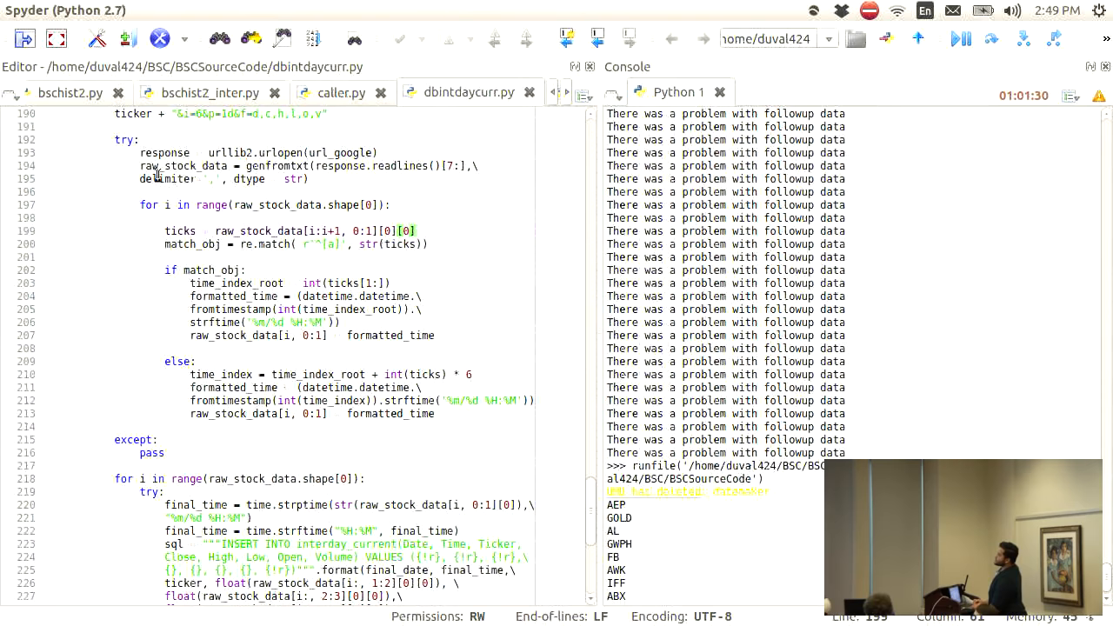
Show dbintdaycurr.py in the Spyder editor beside the Python 1 console.
click(70, 93)
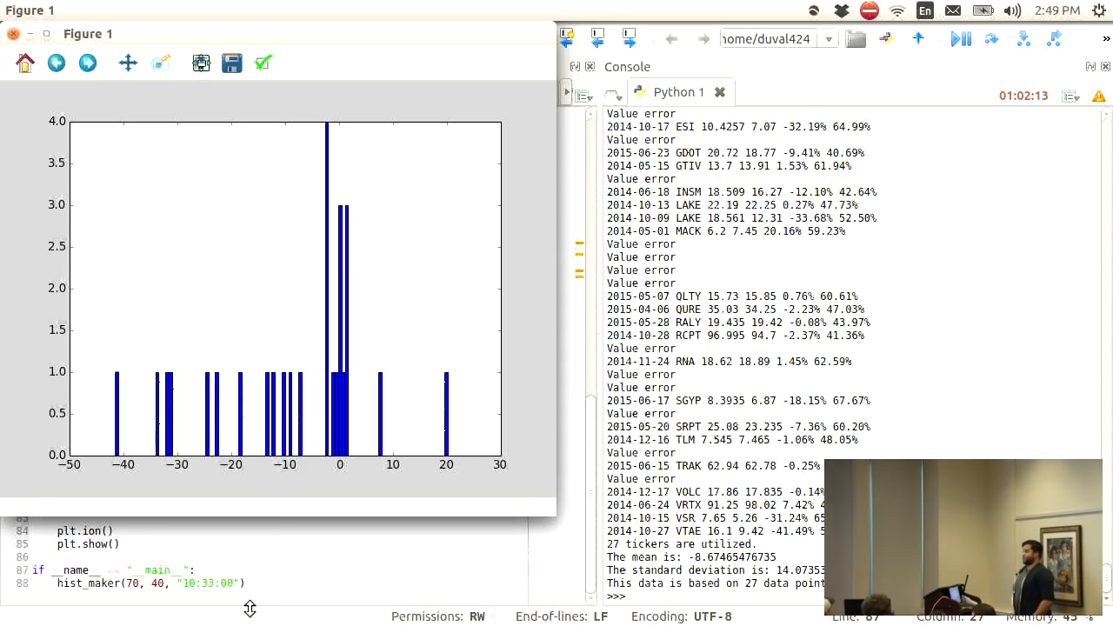
mouse_move(170, 364)
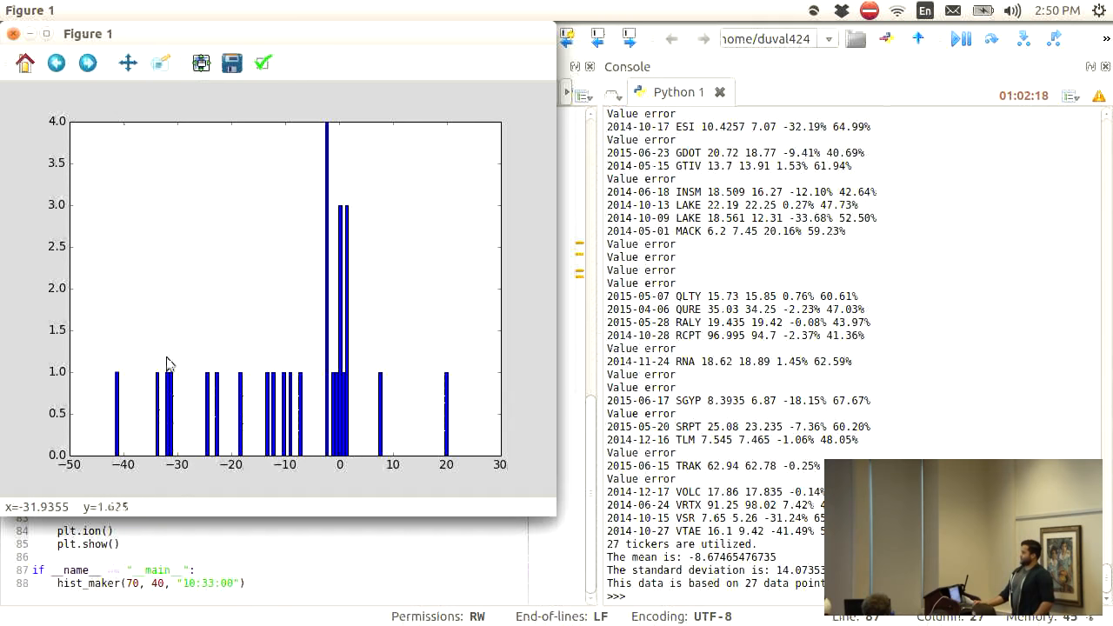
mouse_move(339, 426)
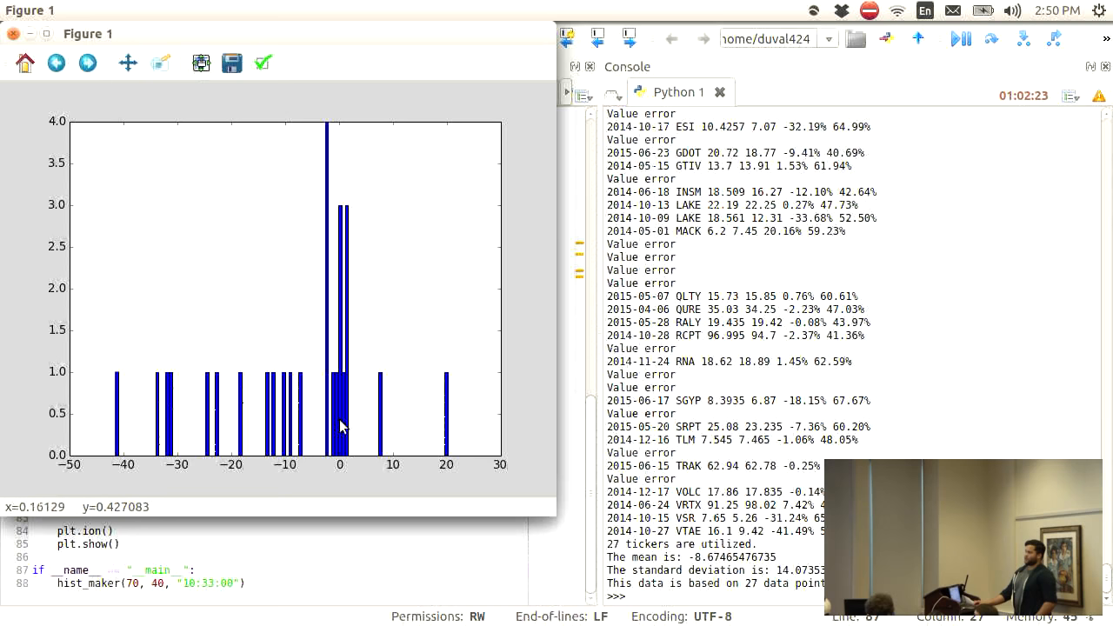
mouse_move(119, 432)
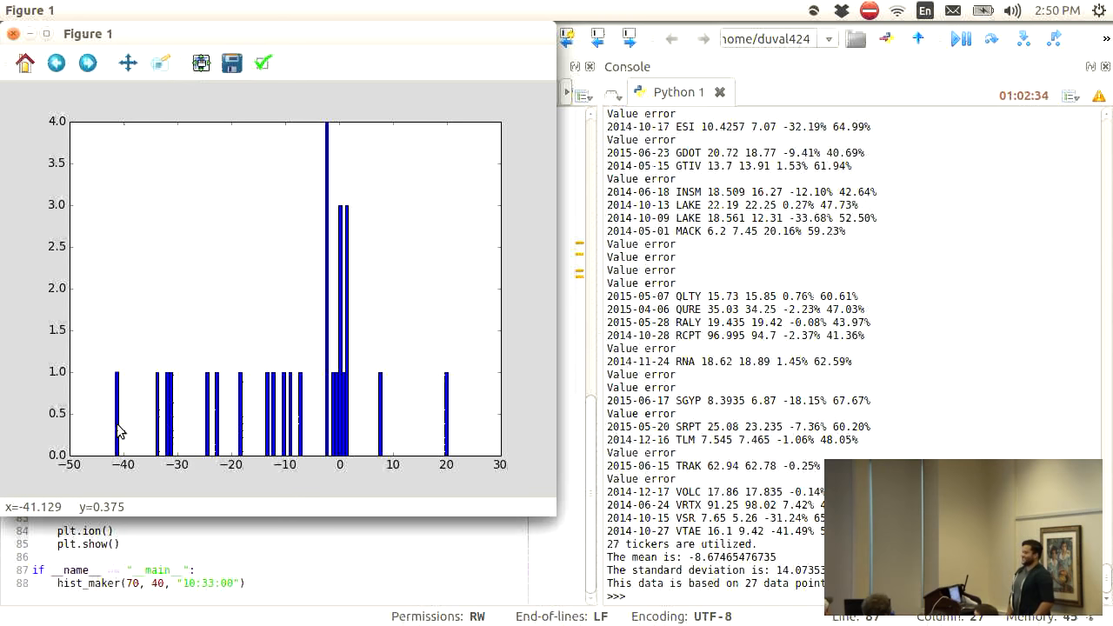
mouse_move(412, 442)
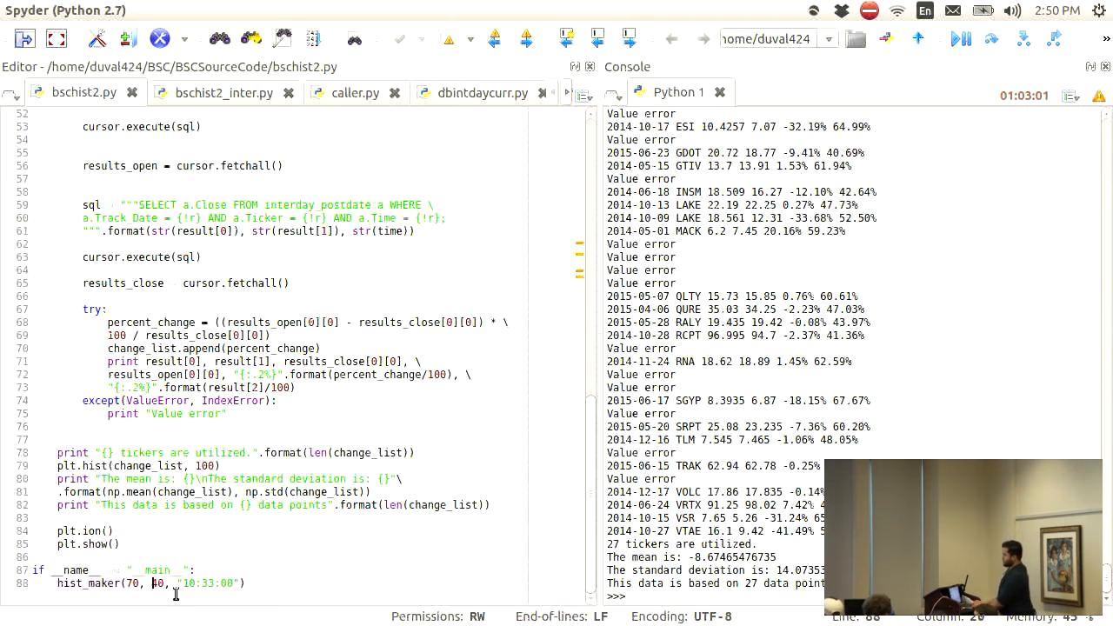
Enter 50 and 90 as the hist_maker arguments on line 88 of bschist2.py.
text(50)
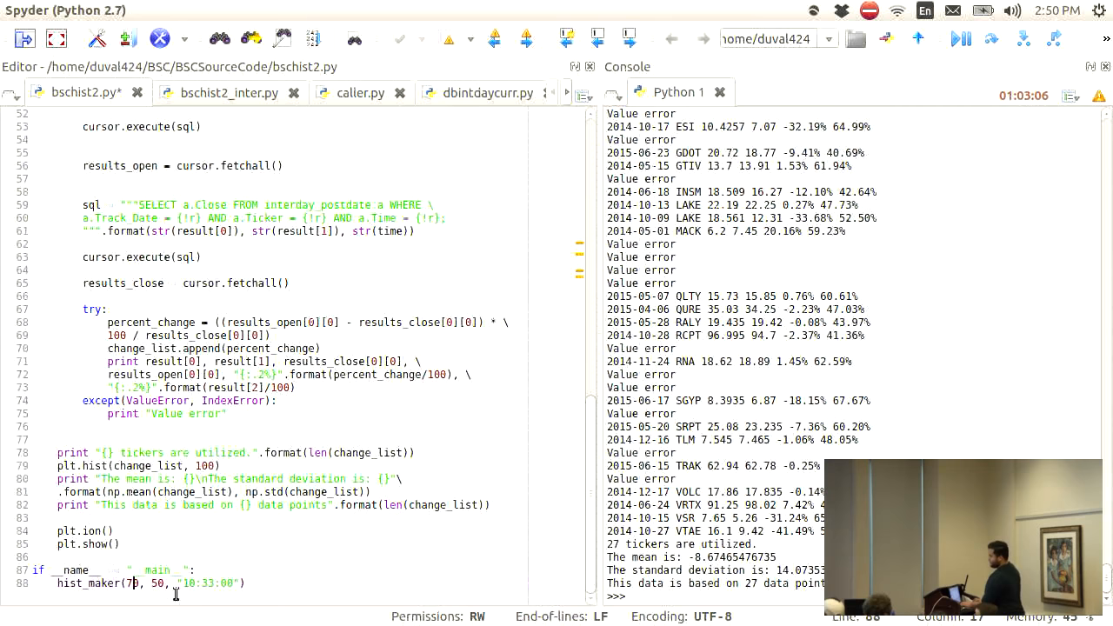
text(90)
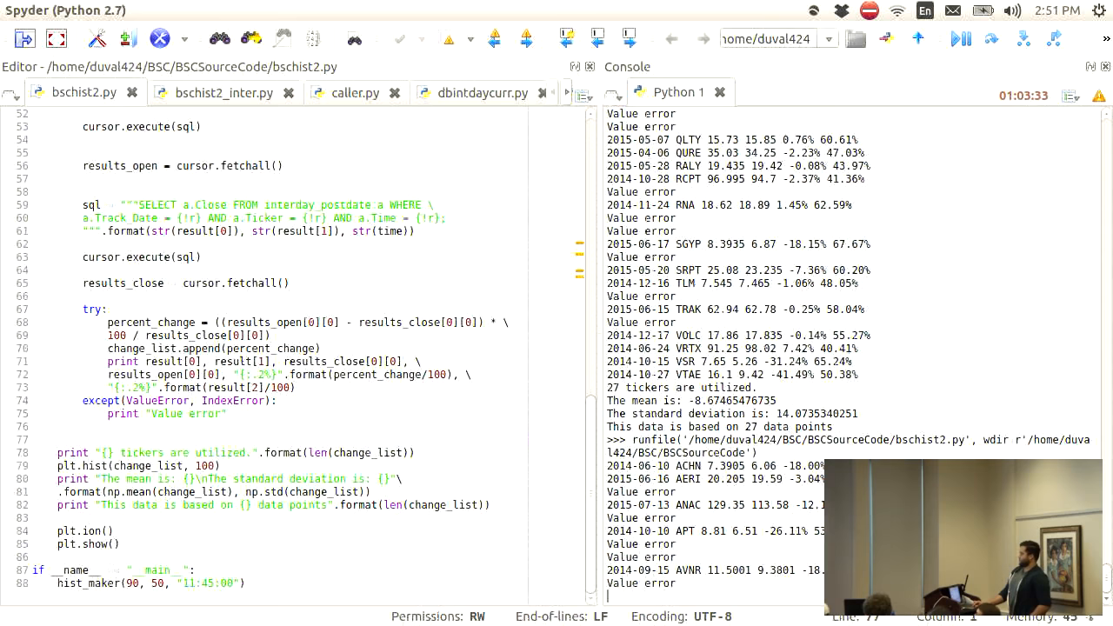
Scroll through the rerun output reporting 21 tickers, mean -12.49, standard deviation 14.24.
scroll(down, 3)
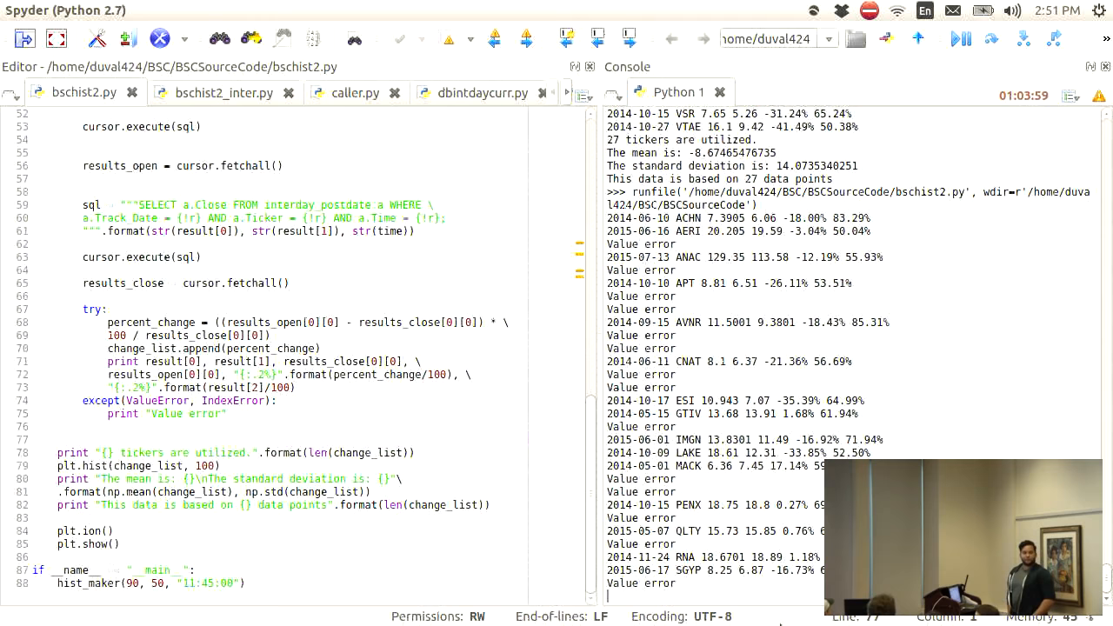
scroll(down, 3)
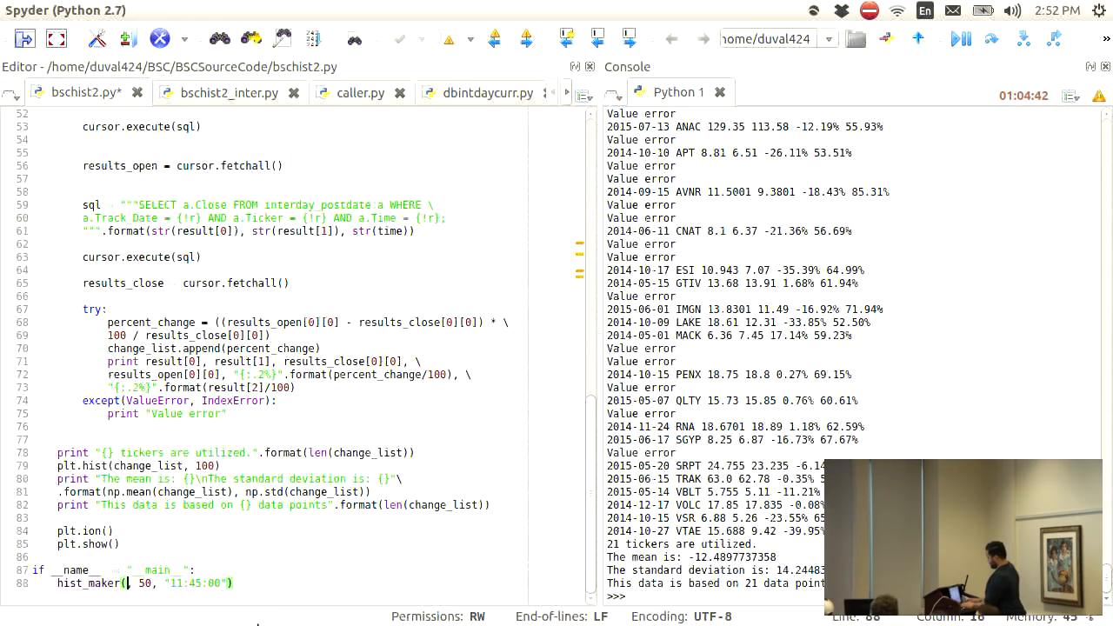
Type -20, -50 as the first two hist_maker arguments on line 88.
text(-20, -50)
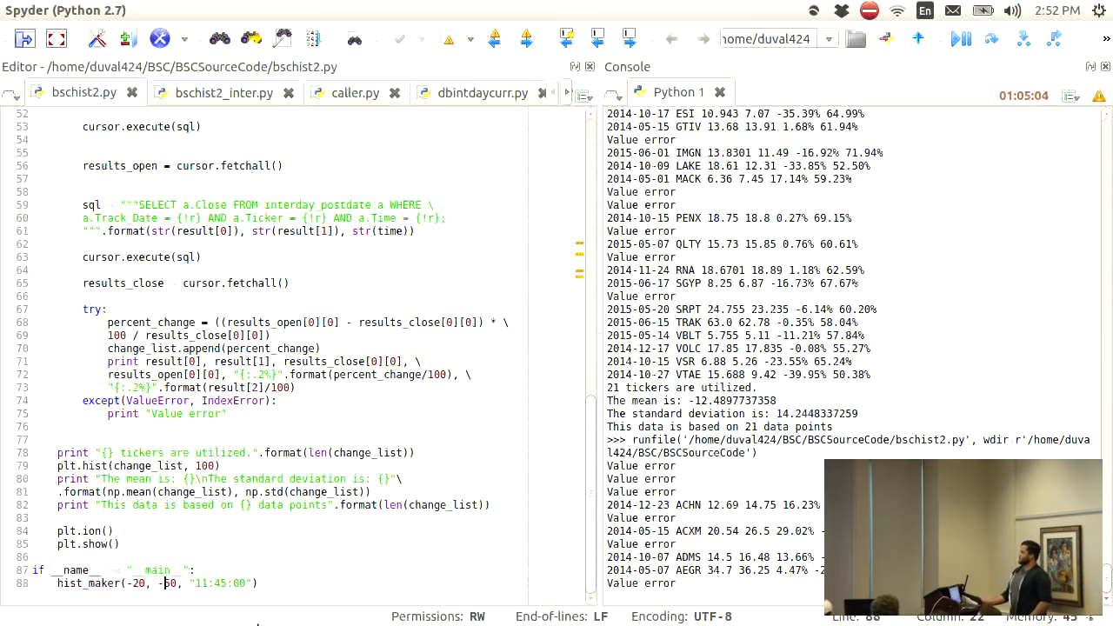
Scroll through the console output of the hist_maker(-20, -50) run of bschist2.py.
scroll(down, 3)
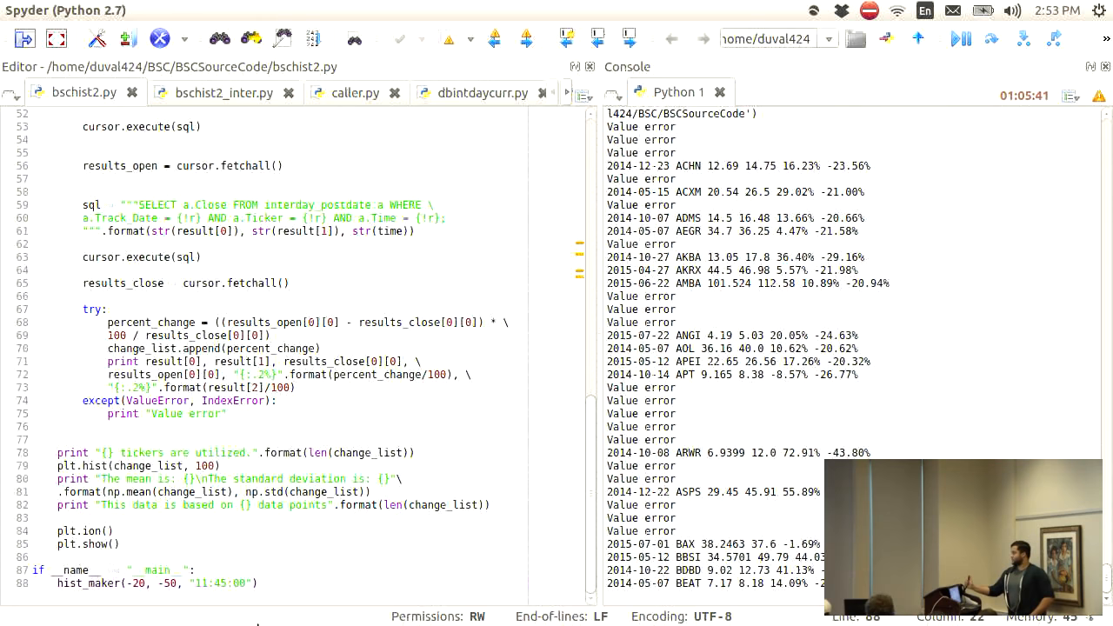
scroll(down, 3)
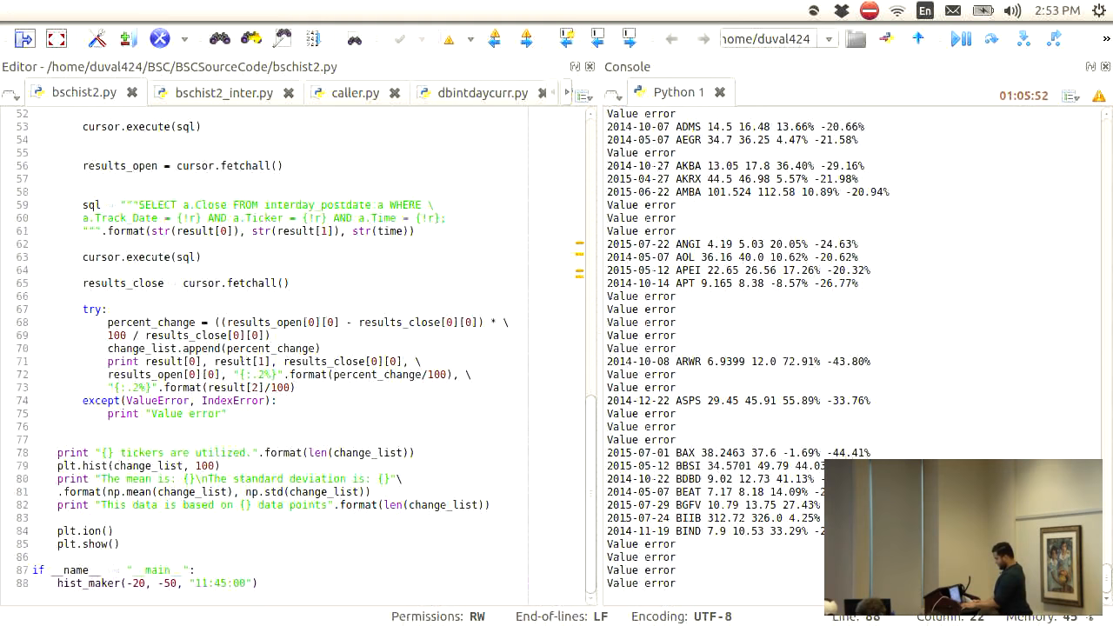
scroll(down, 3)
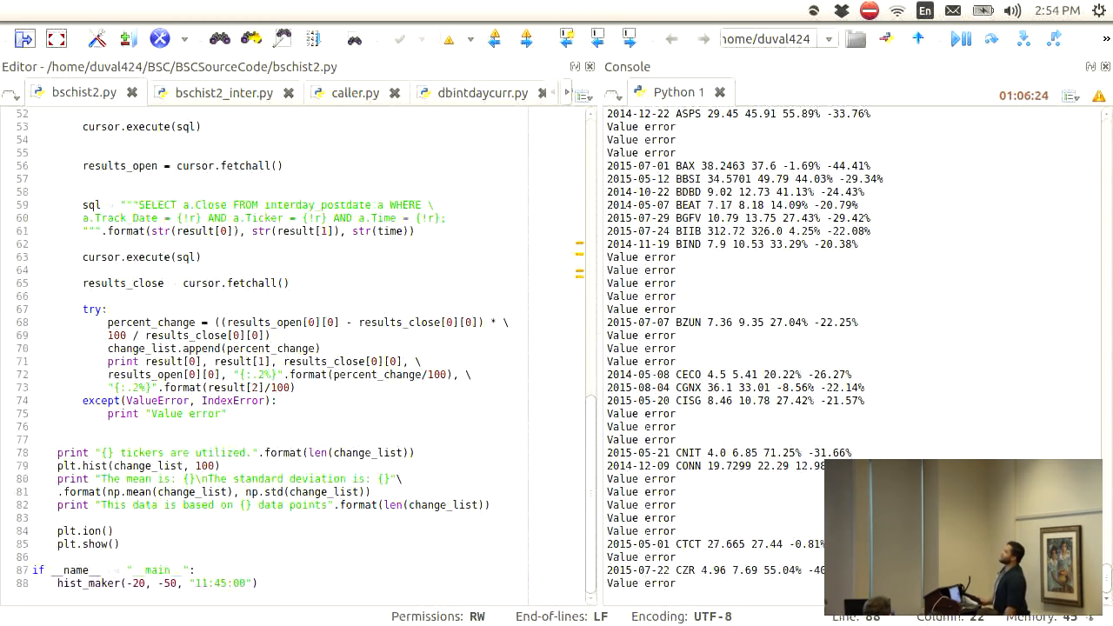
scroll(down, 3)
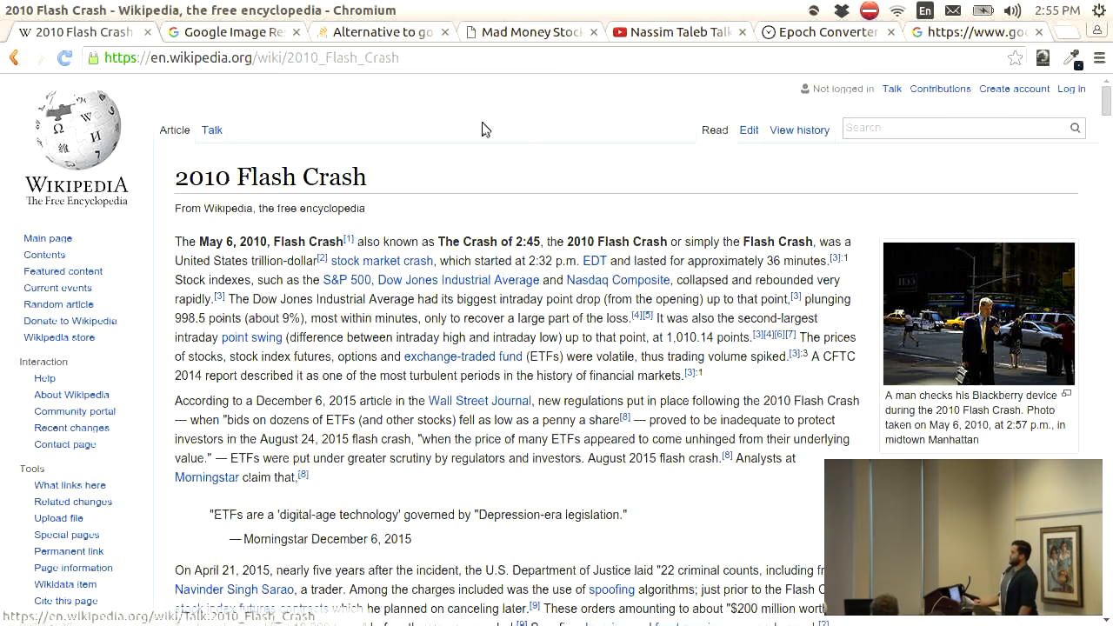
mouse_move(702, 568)
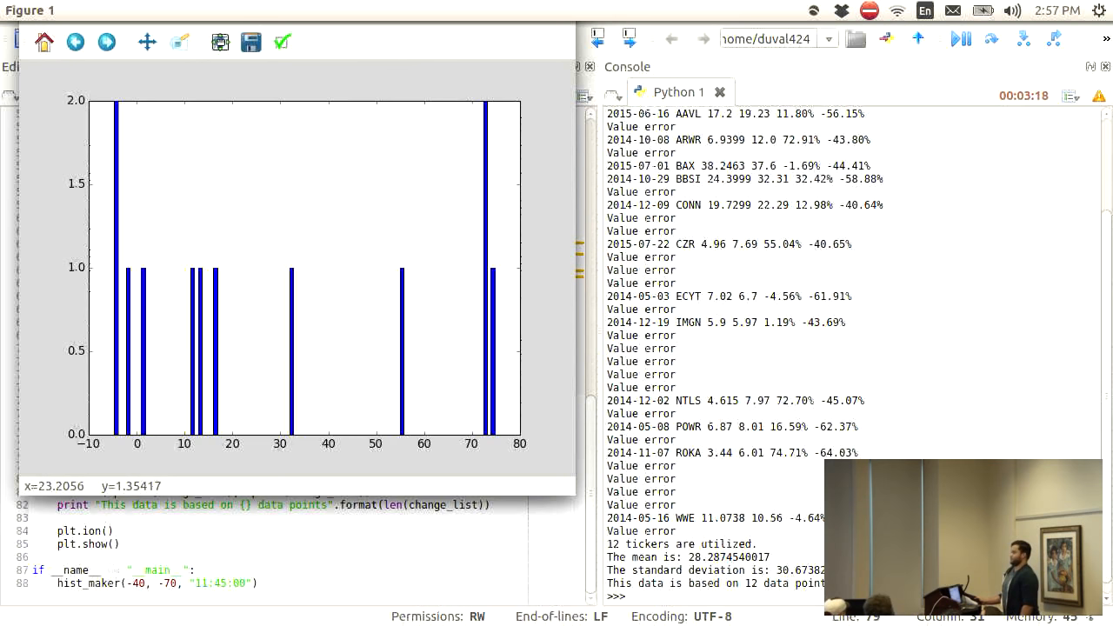
mouse_move(206, 136)
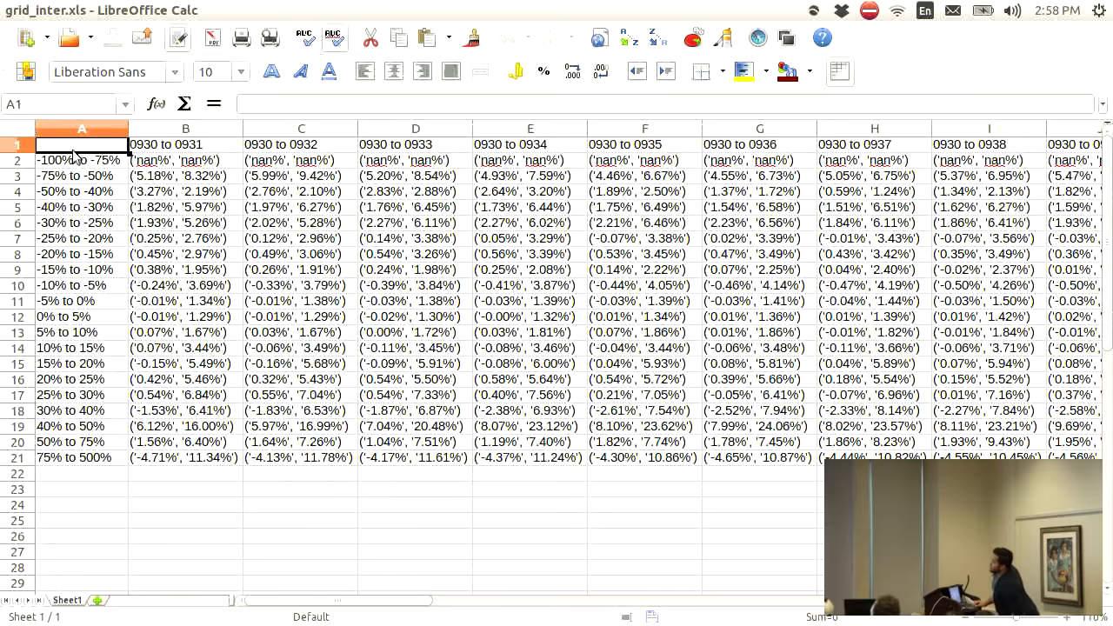
click(186, 160)
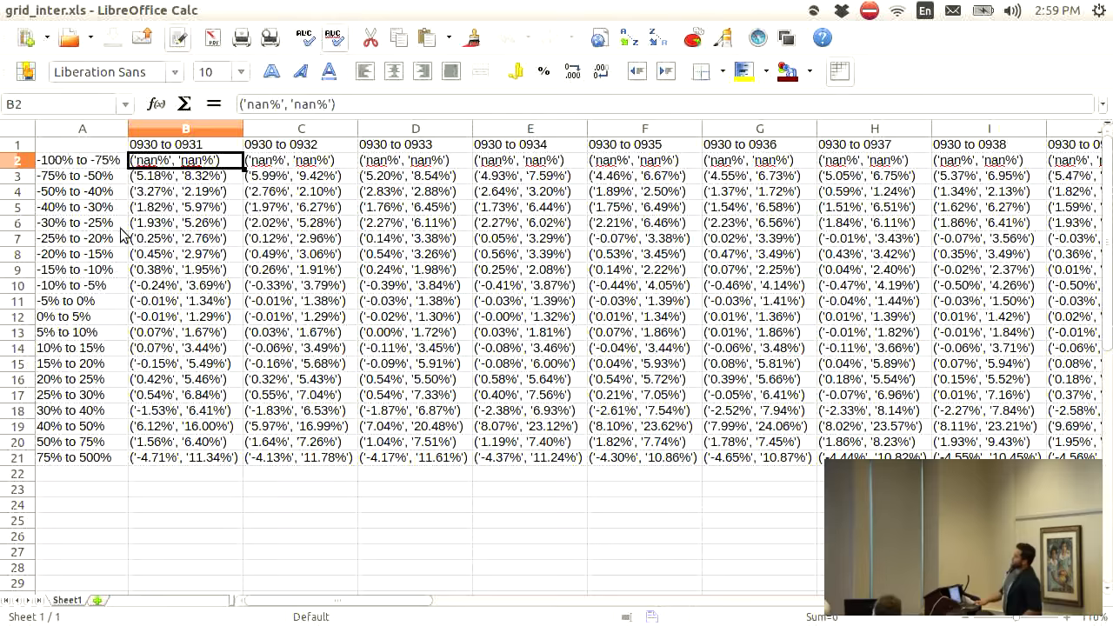
click(185, 144)
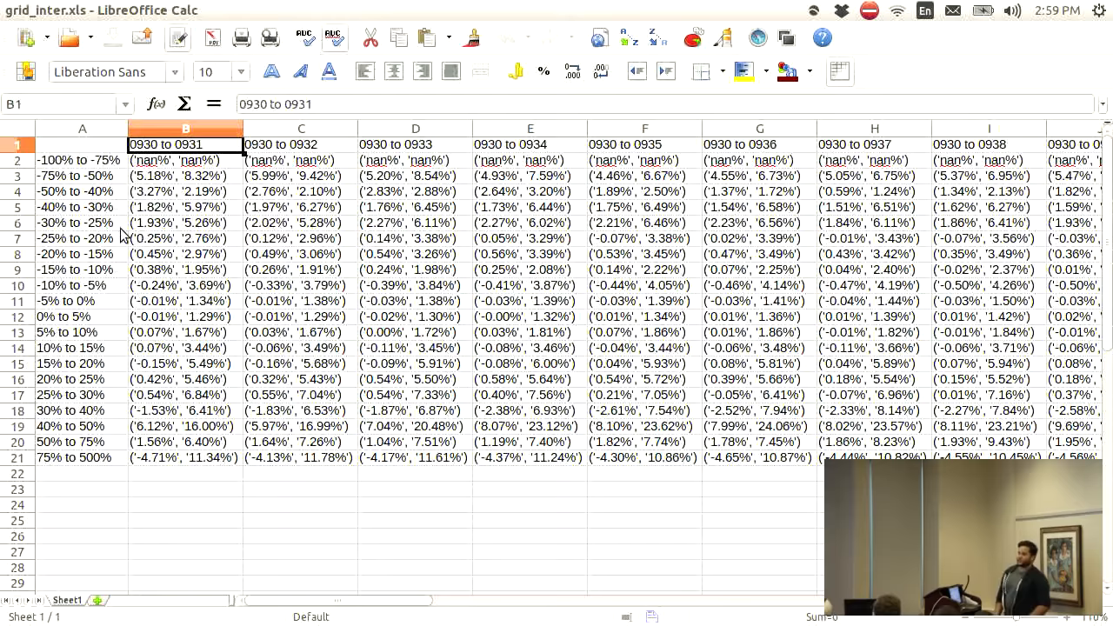
click(184, 253)
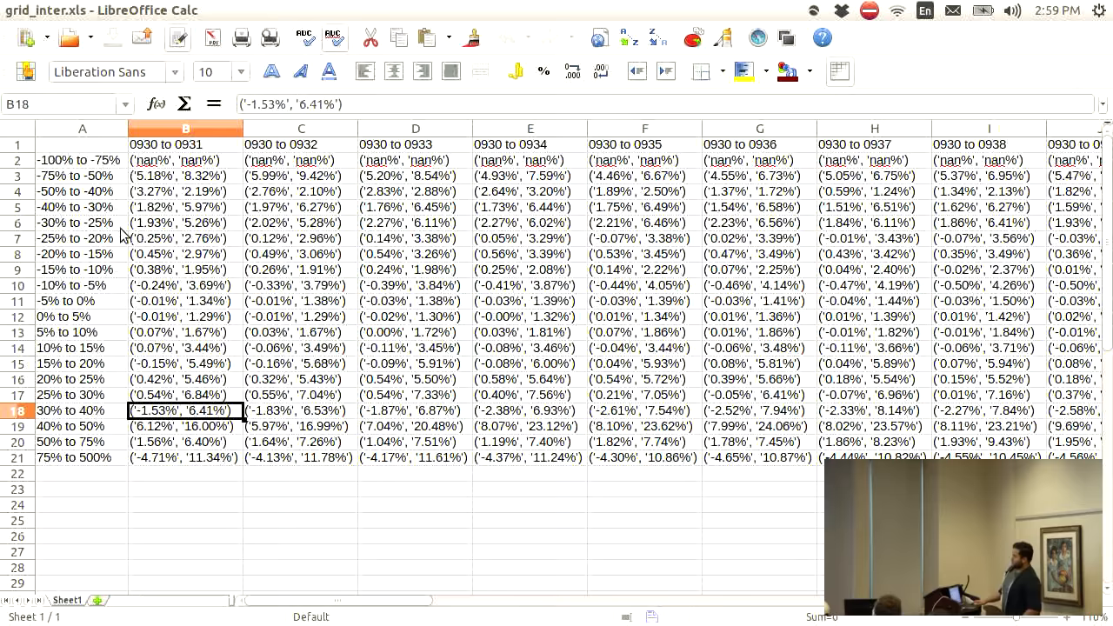
click(782, 411)
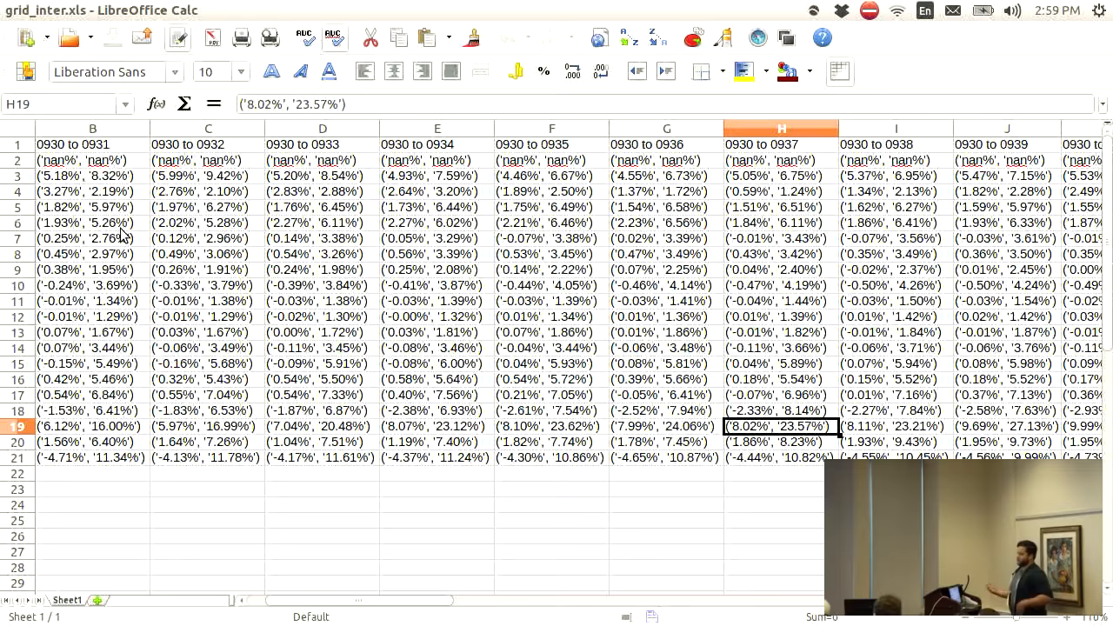
click(207, 410)
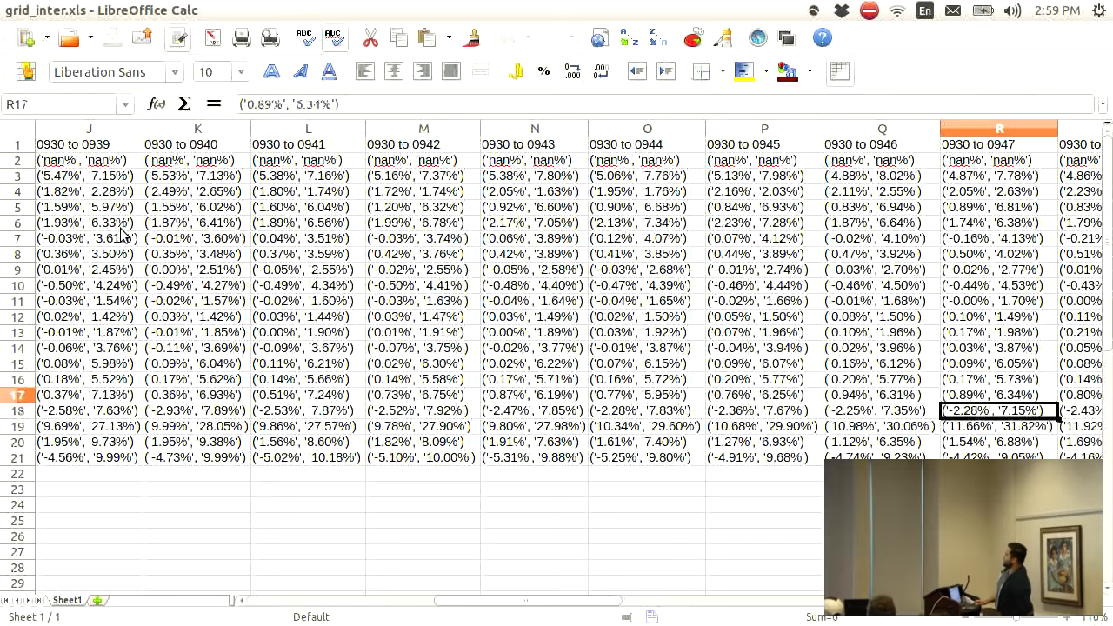
click(998, 457)
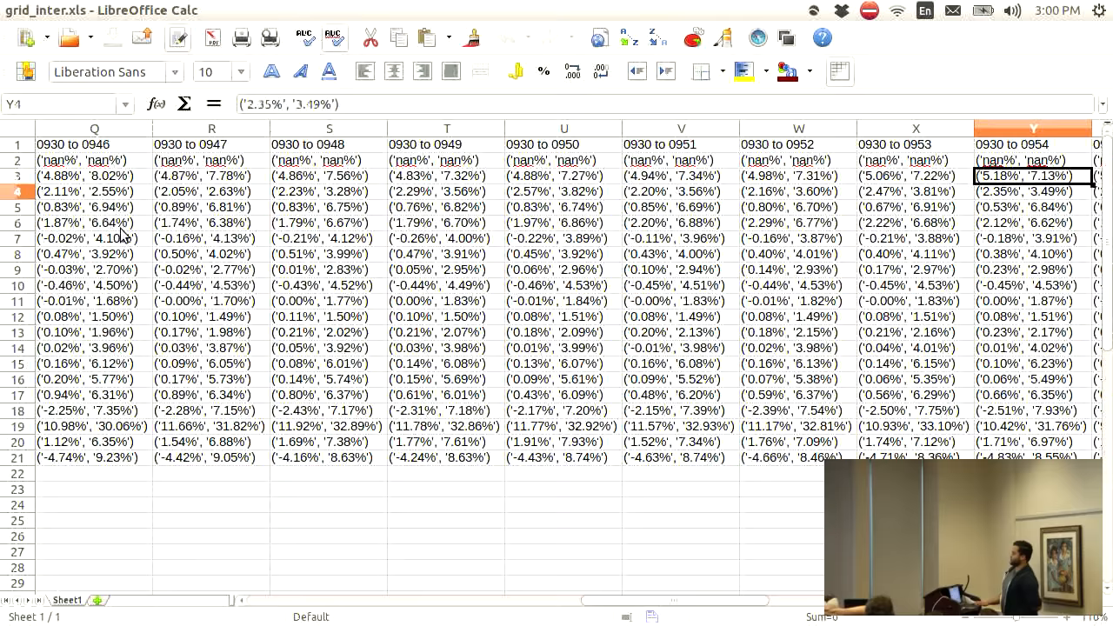
click(1033, 363)
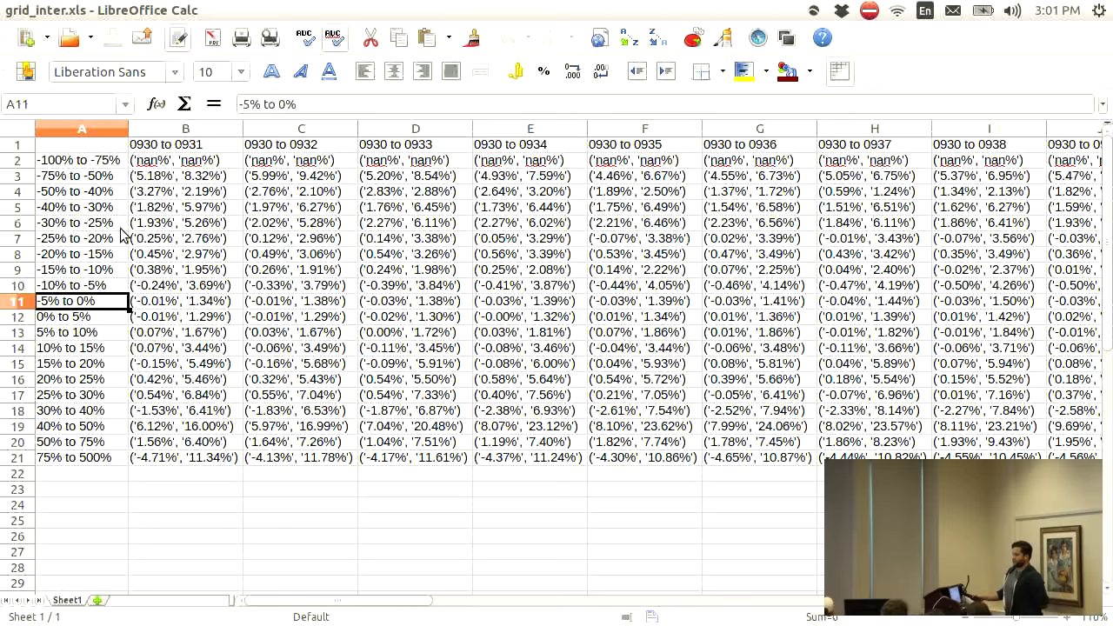
Move grid_inter.xls right to reach the 0930-to-0941 column.
click(529, 207)
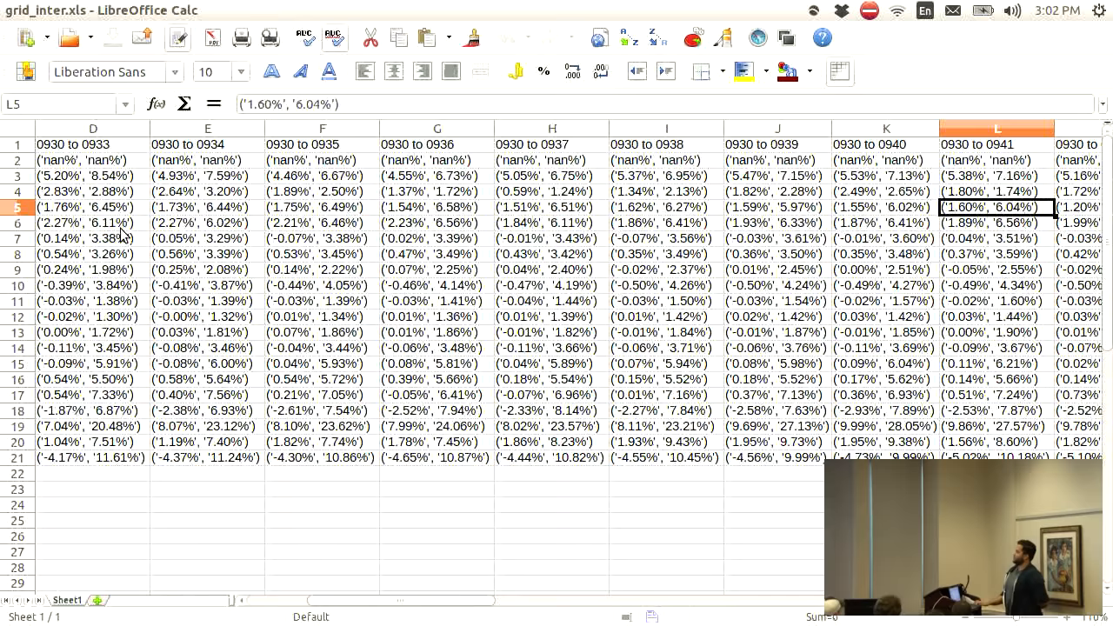
Scroll grid_inter.xls right to show columns L through T, up to 0930-to-0949.
scroll(right, 3)
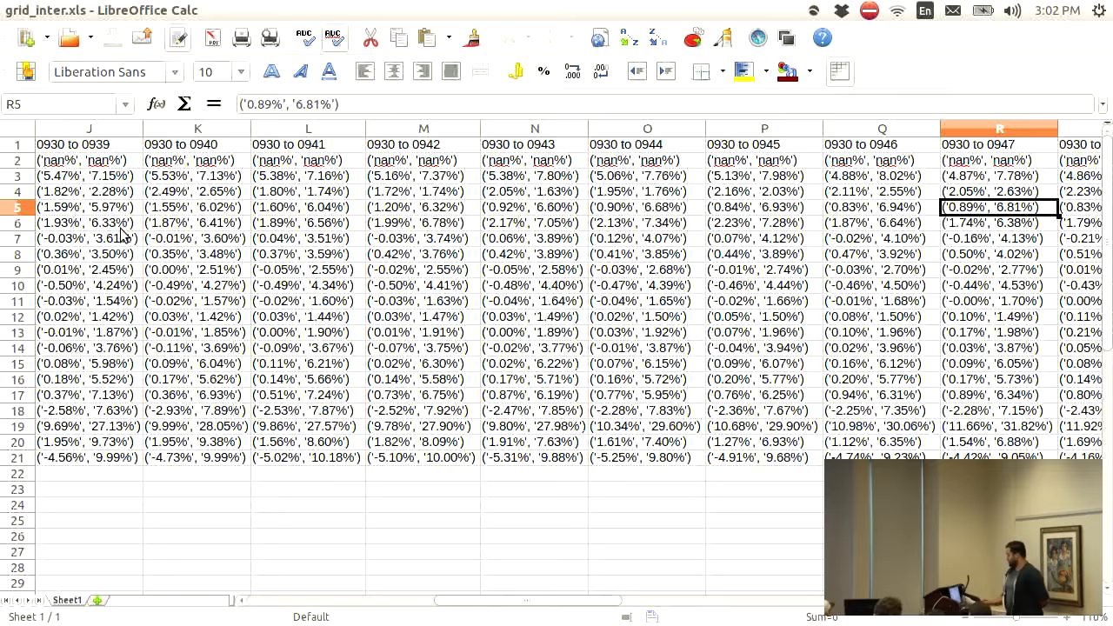
scroll(right, 3)
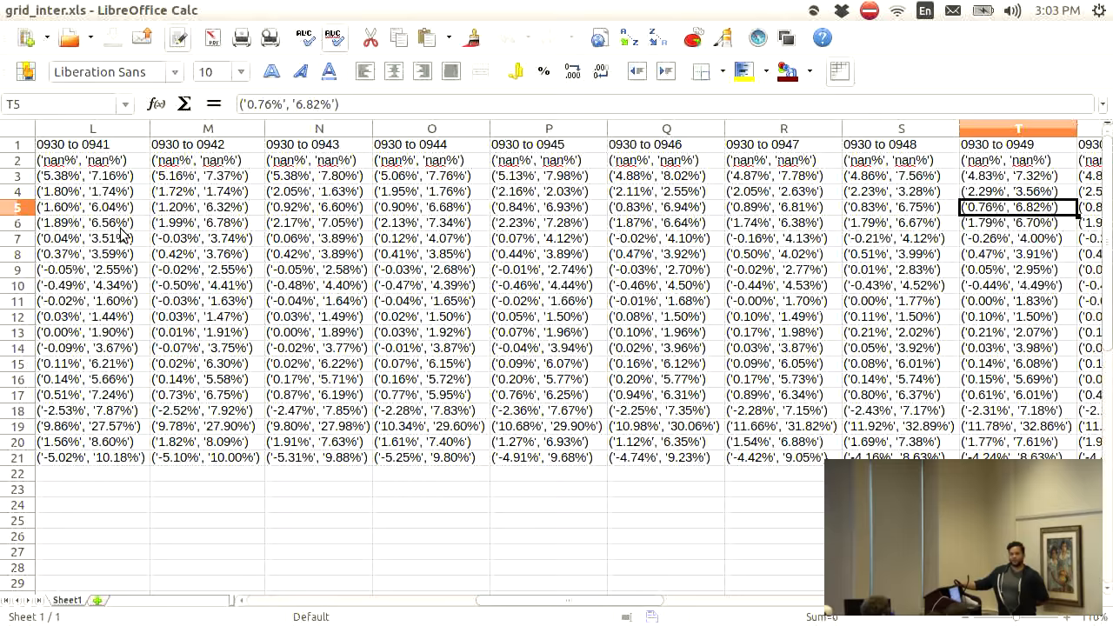
click(208, 207)
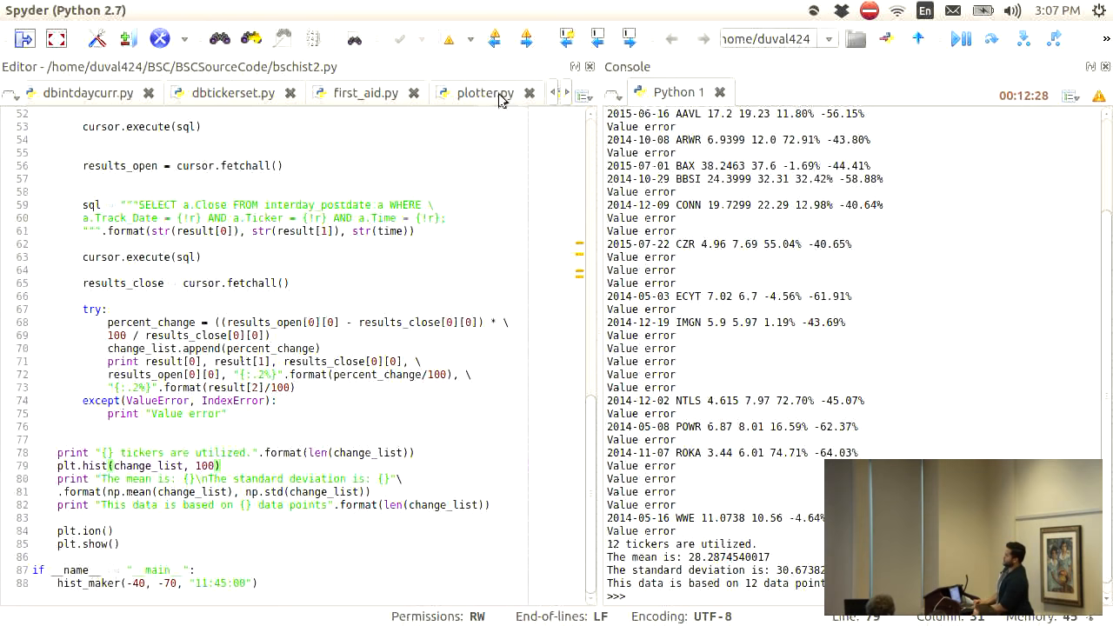
Switch to the bschist2.py tab in Spyder to view its 12-ticker results.
click(485, 92)
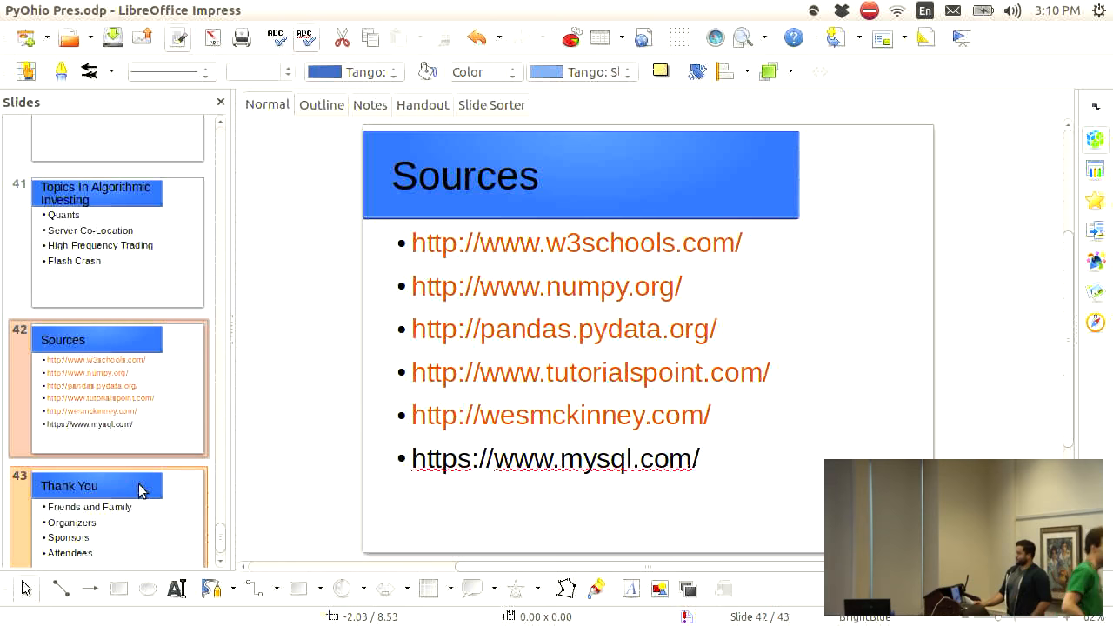
Select the slide 43 'Thank You' thumbnail in the Slides pane.
click(95, 486)
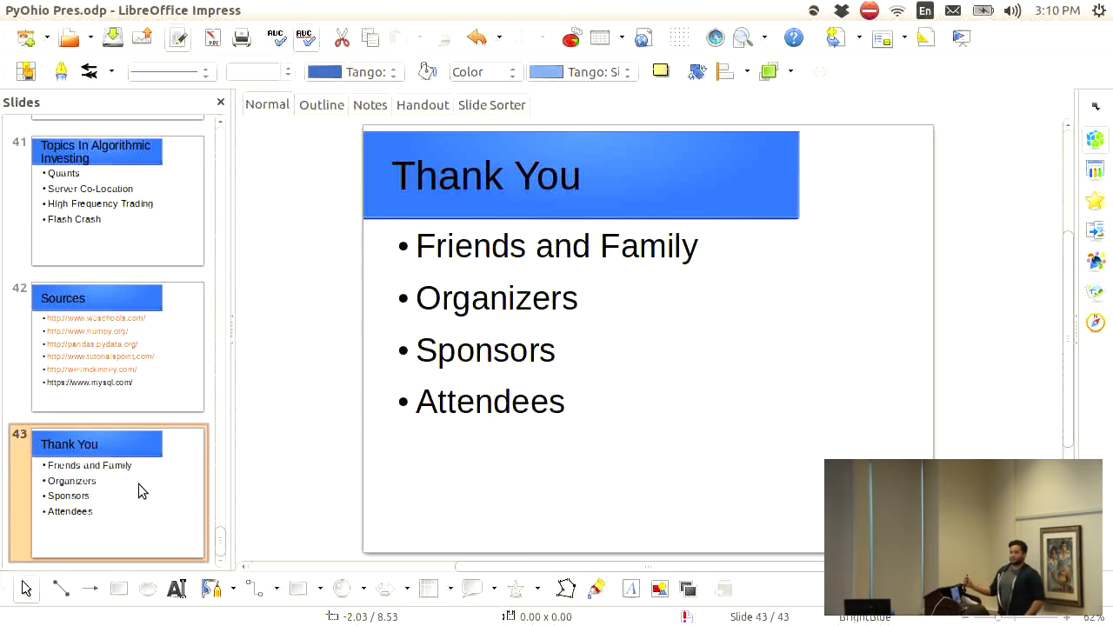